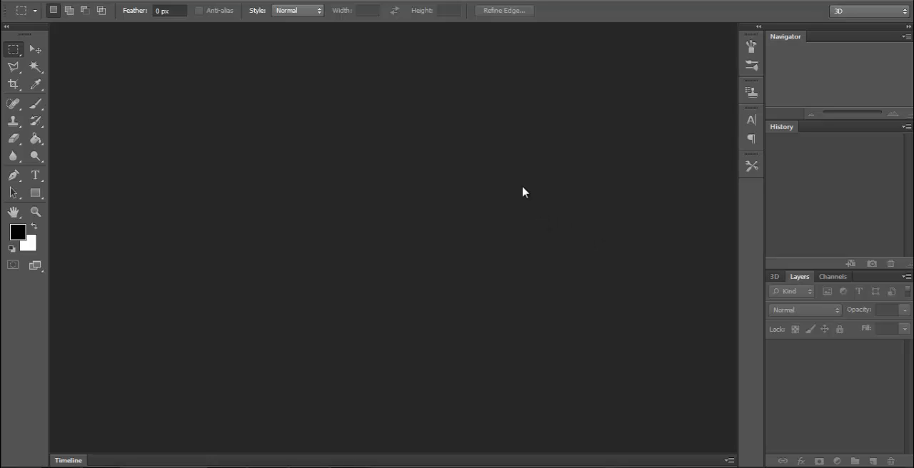
pyautogui.moveTo(526, 188)
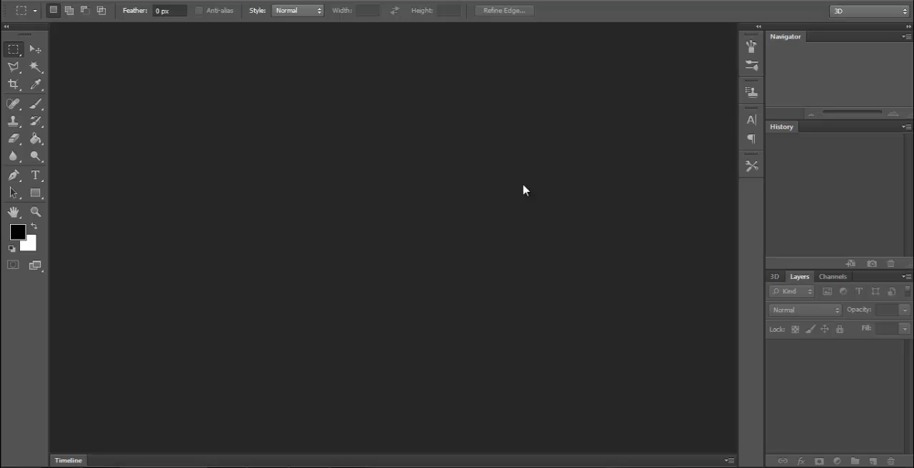
pyautogui.moveTo(520, 197)
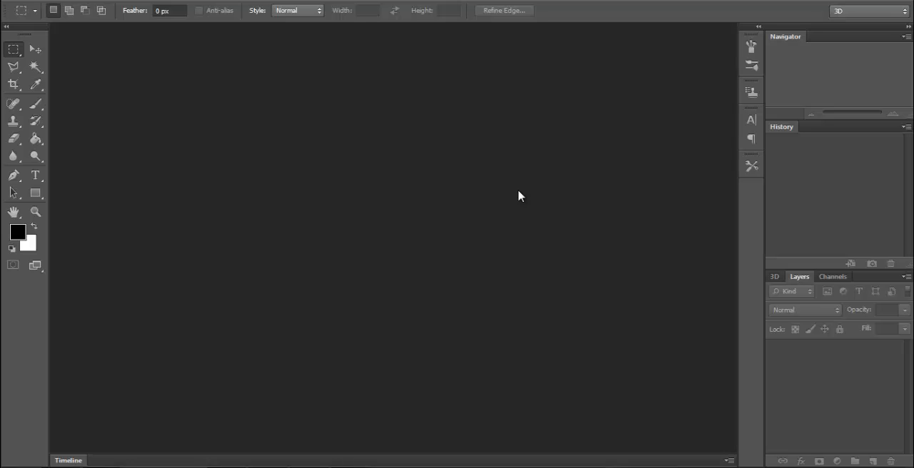
pyautogui.moveTo(542, 131)
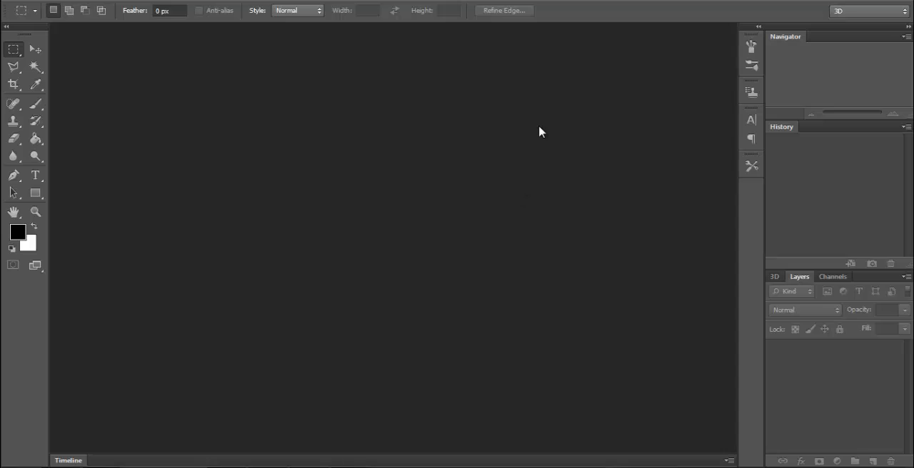
pyautogui.moveTo(79, 211)
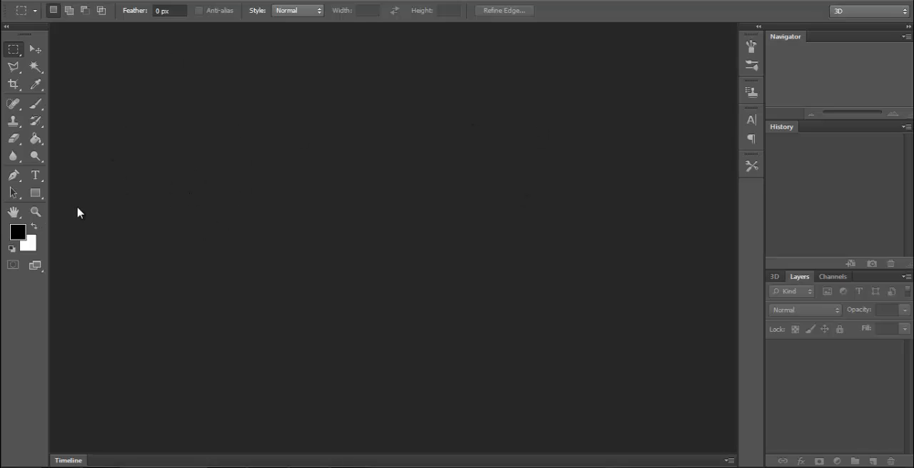
pyautogui.moveTo(17, 234)
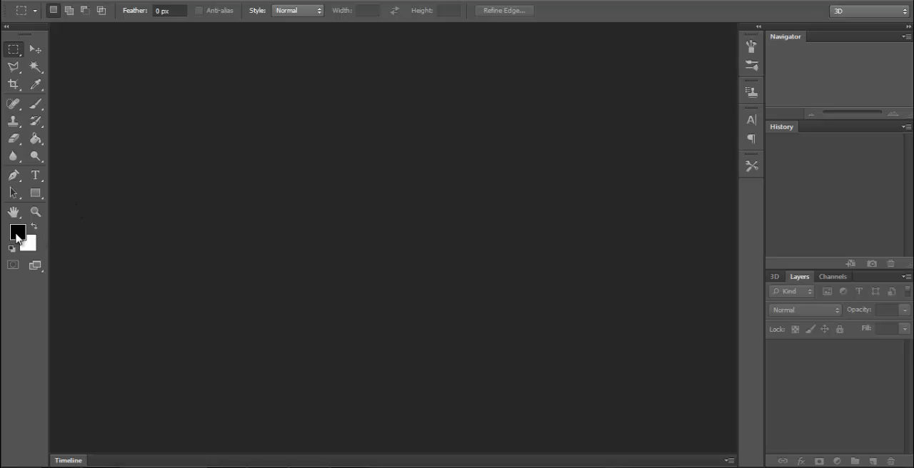
pyautogui.moveTo(25, 243)
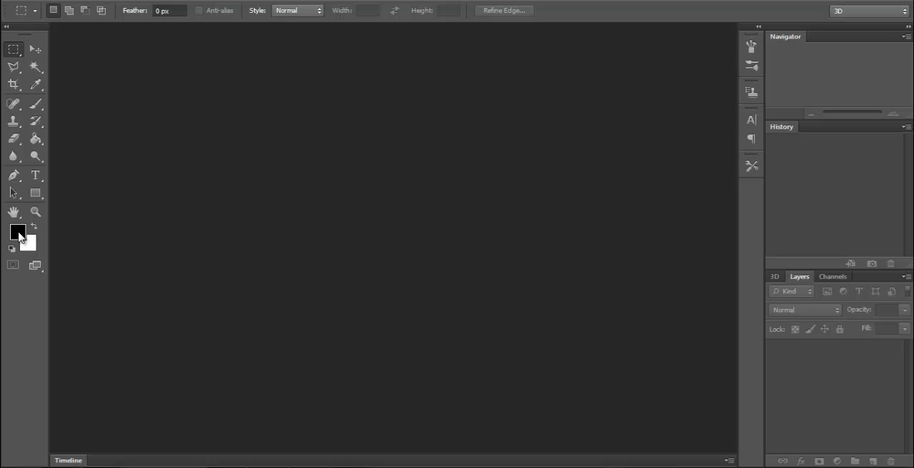
pyautogui.moveTo(31, 250)
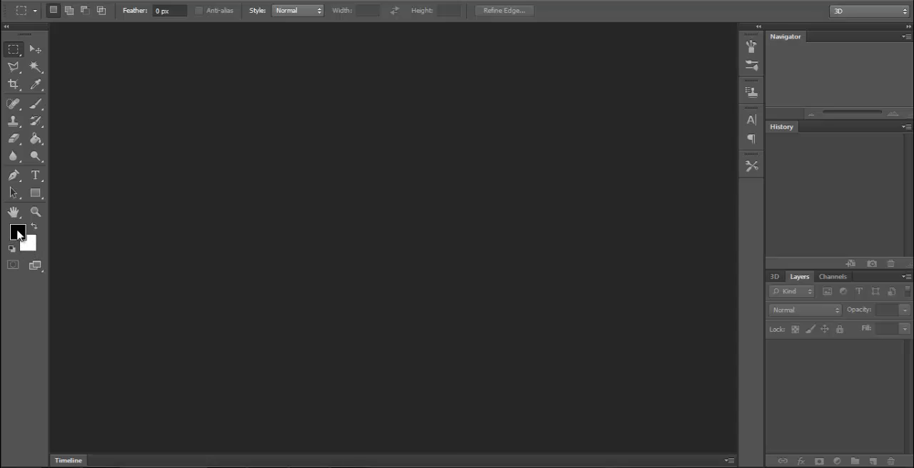
# Try a red foreground colour in the Color Picker and discard it
pyautogui.click(17, 230)
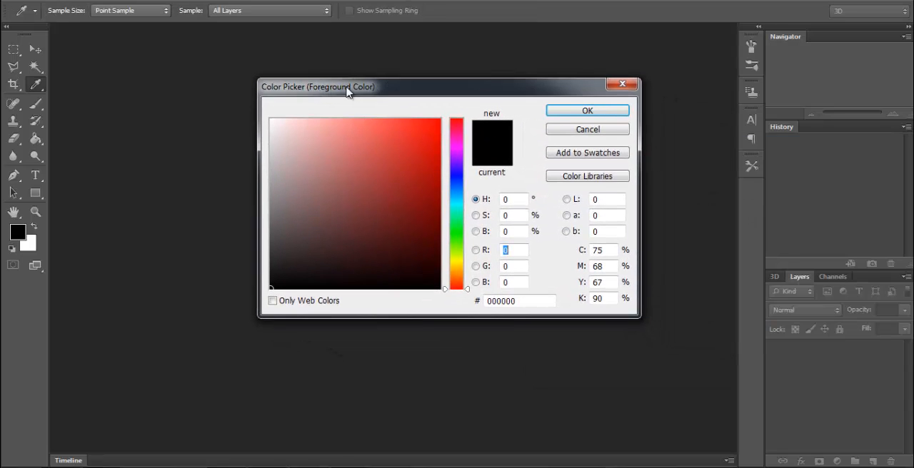
pyautogui.click(422, 134)
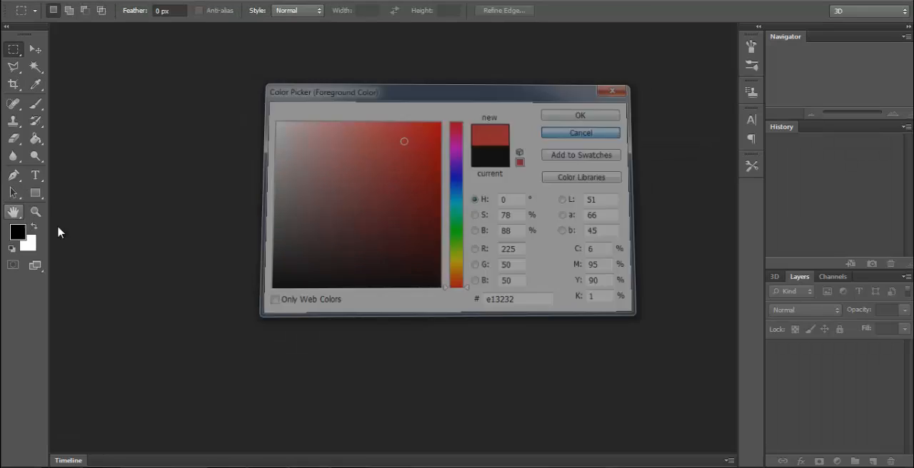
pyautogui.click(580, 133)
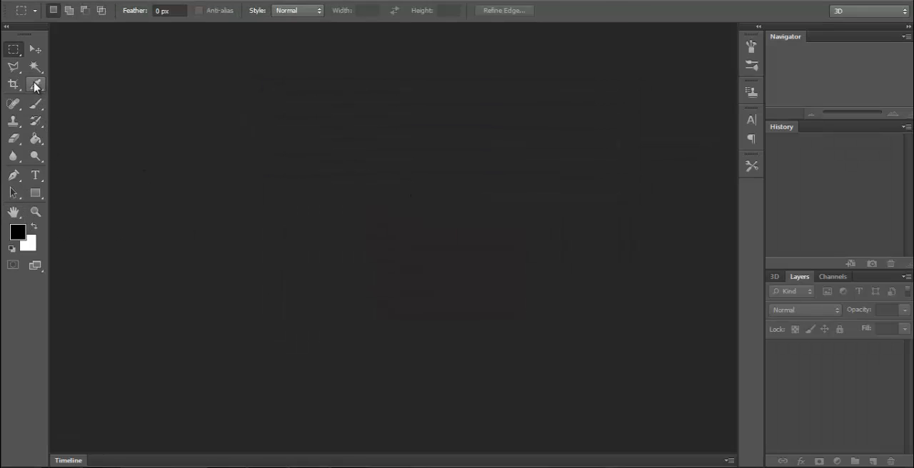
pyautogui.moveTo(37, 86)
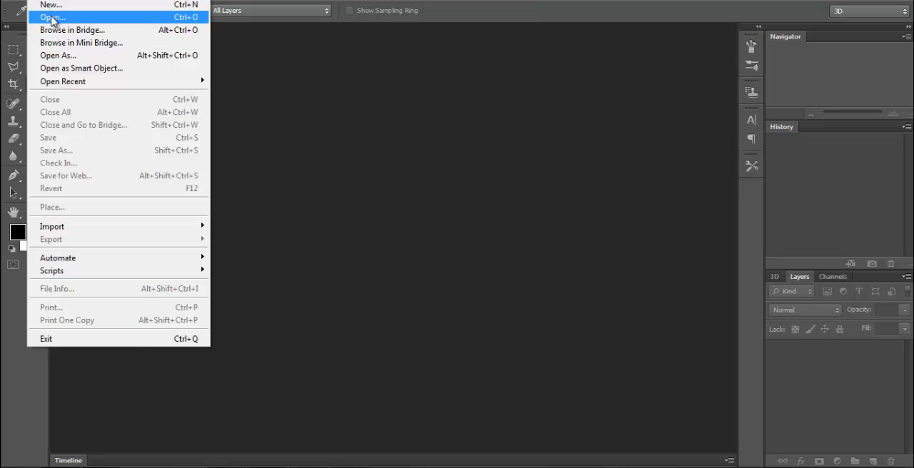
# Load the main layout top 2.jpg website mockup via File > Open
pyautogui.click(50, 14)
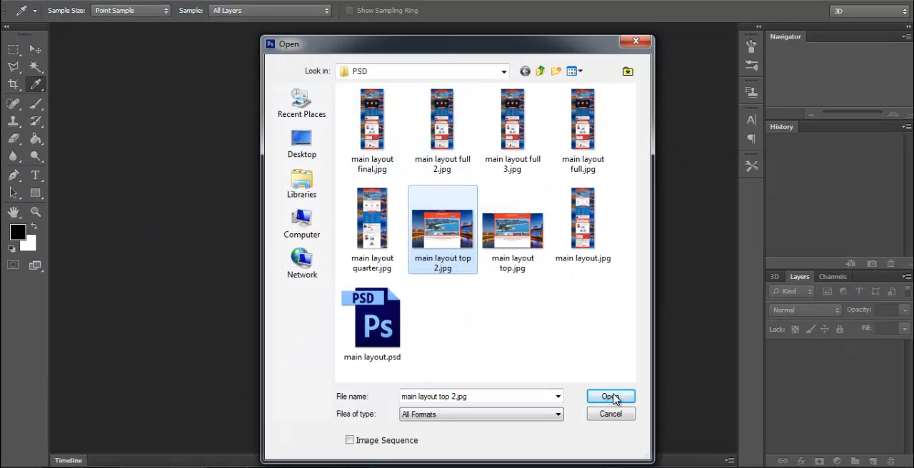
pyautogui.click(611, 397)
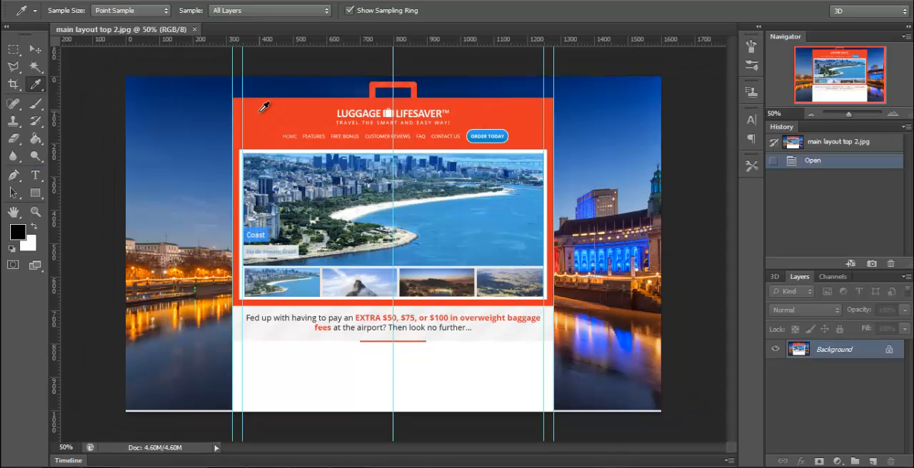
pyautogui.moveTo(166, 93)
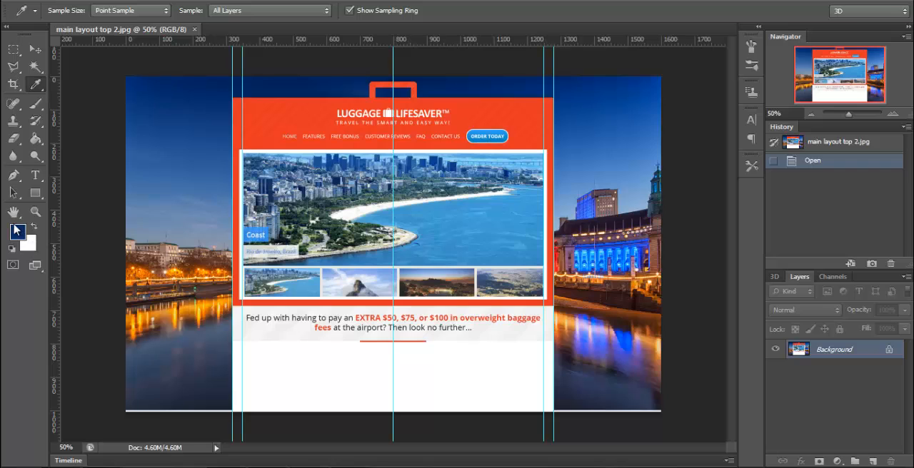
# Preview a muted blue in the Color Picker and cancel, keeping the dark blue foreground
pyautogui.click(17, 232)
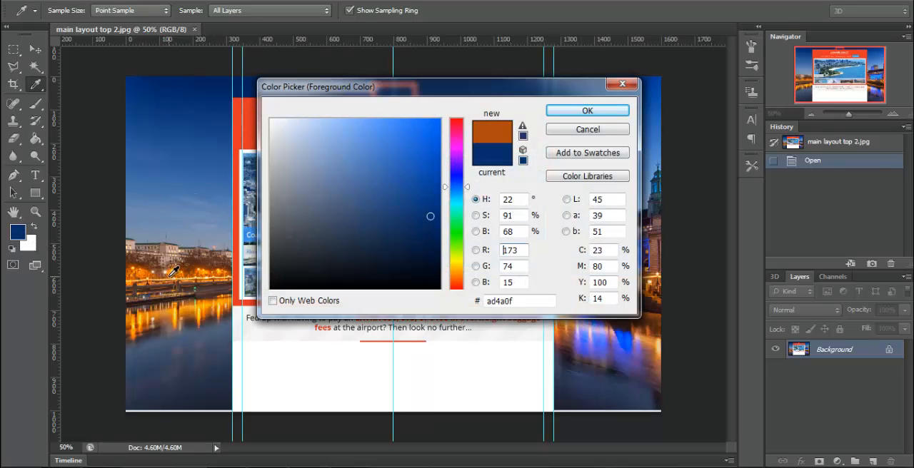
pyautogui.click(308, 148)
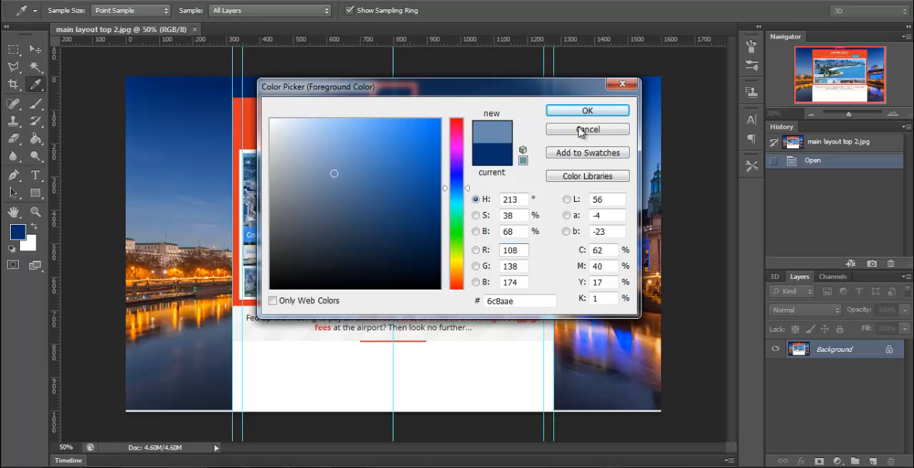
pyautogui.click(587, 130)
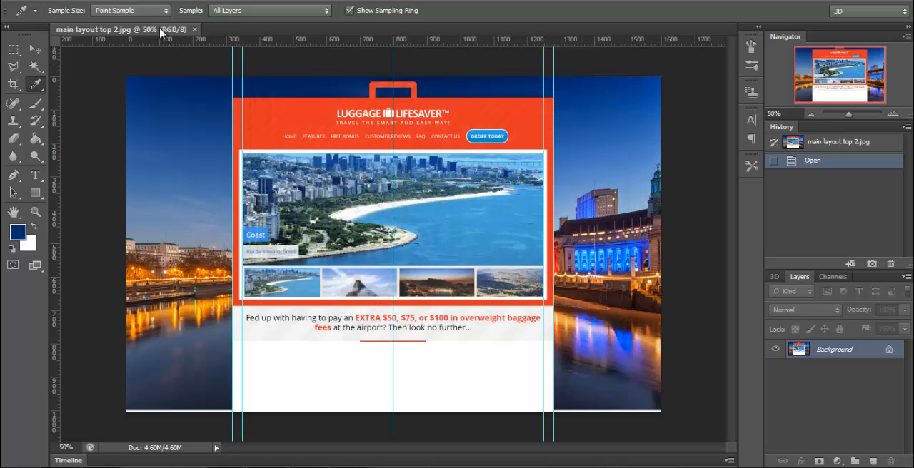
# Close the main layout top 2.jpg document, leaving an empty workspace
pyautogui.click(193, 28)
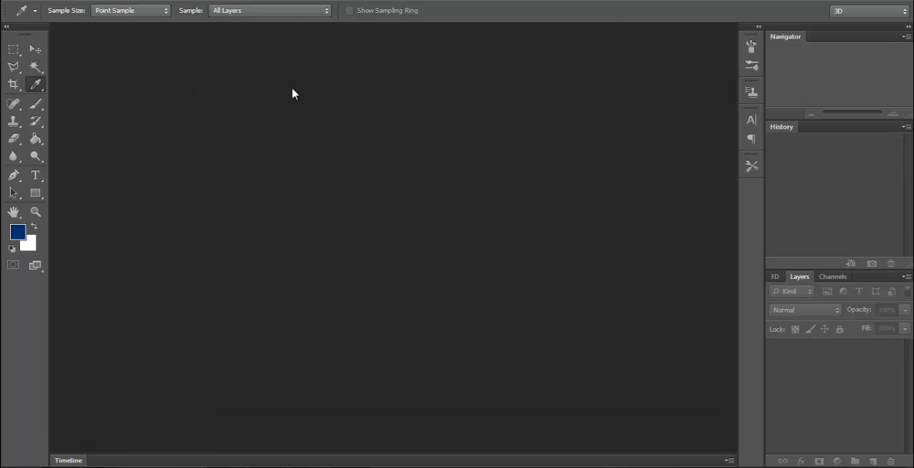
pyautogui.moveTo(220, 183)
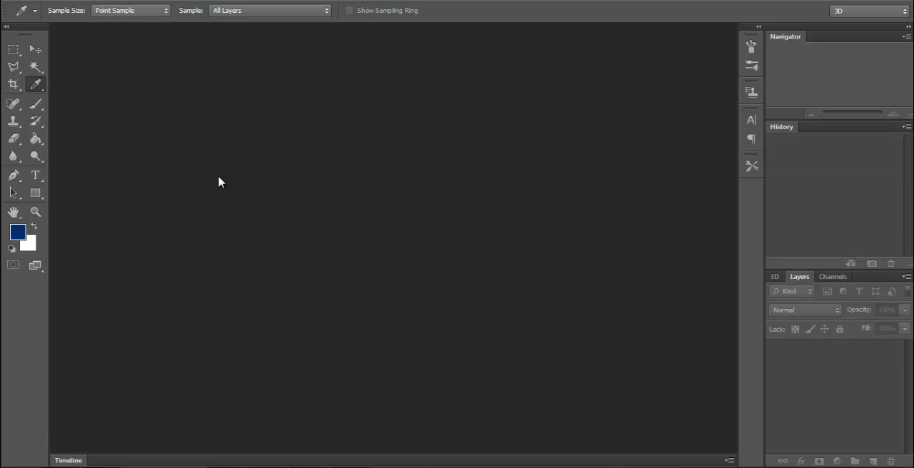
pyautogui.moveTo(291, 438)
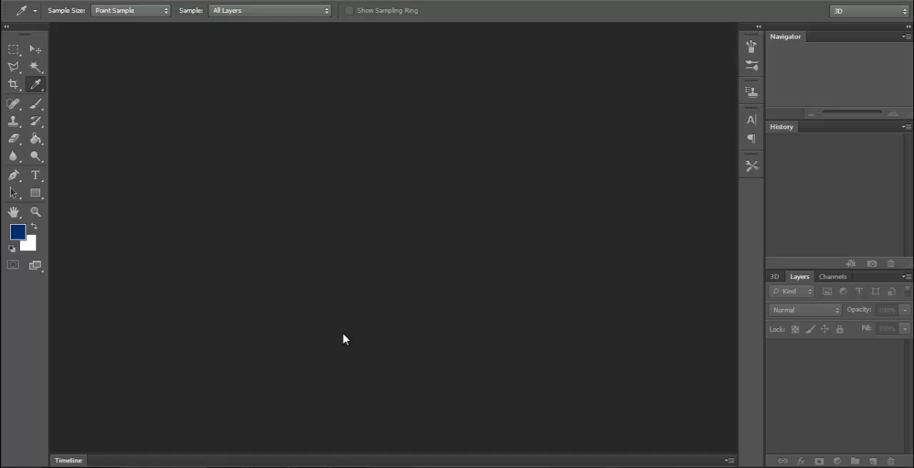
pyautogui.moveTo(337, 343)
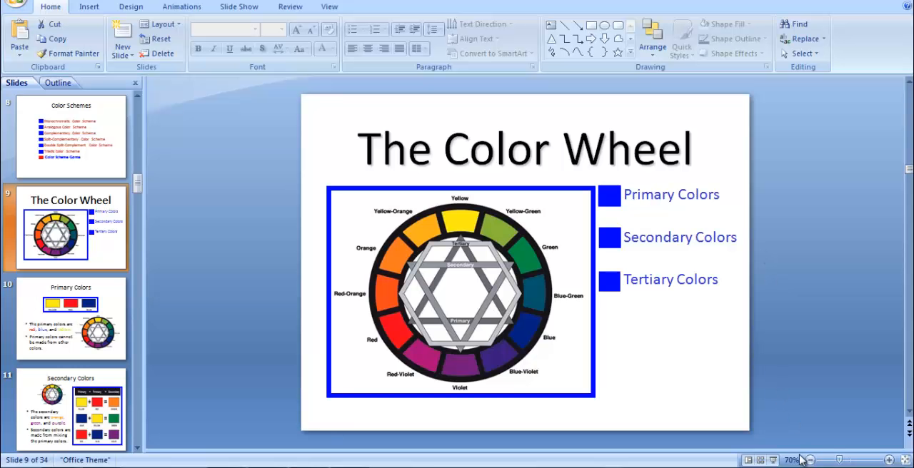
# Start the full-screen slide show from The Color Wheel slide
pyautogui.press('F5')
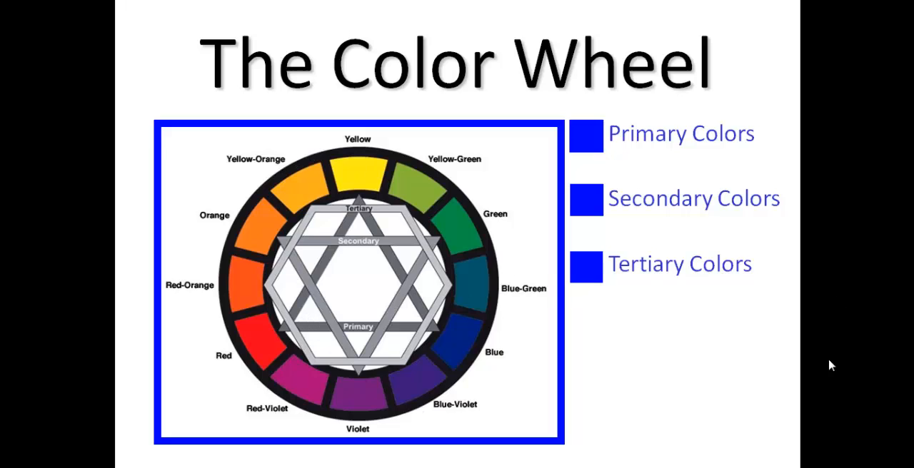
pyautogui.moveTo(828, 367)
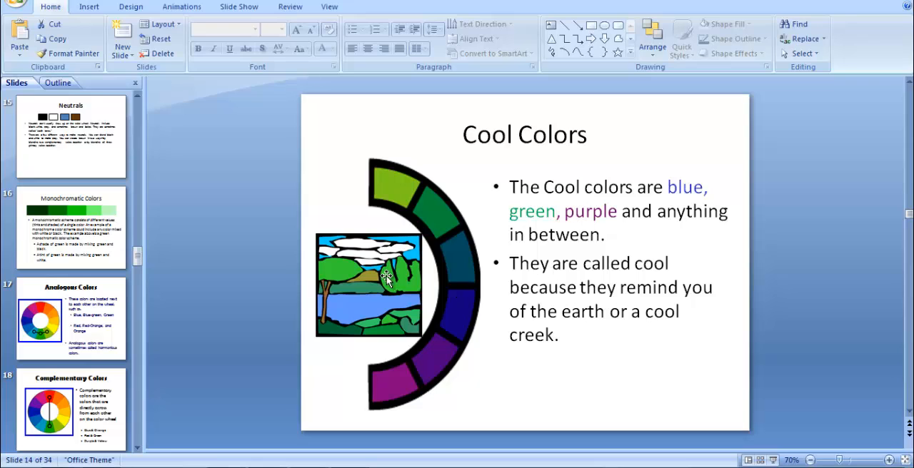
pyautogui.moveTo(202, 323)
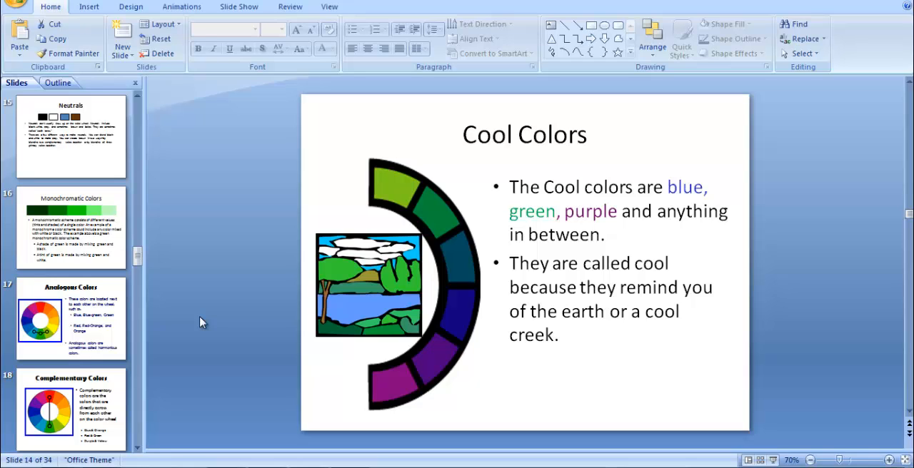
pyautogui.moveTo(226, 345)
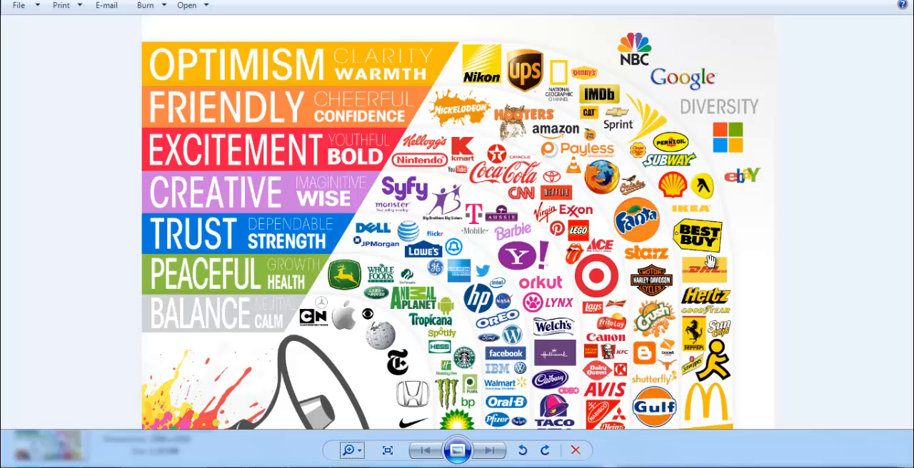
pyautogui.scroll(-3)
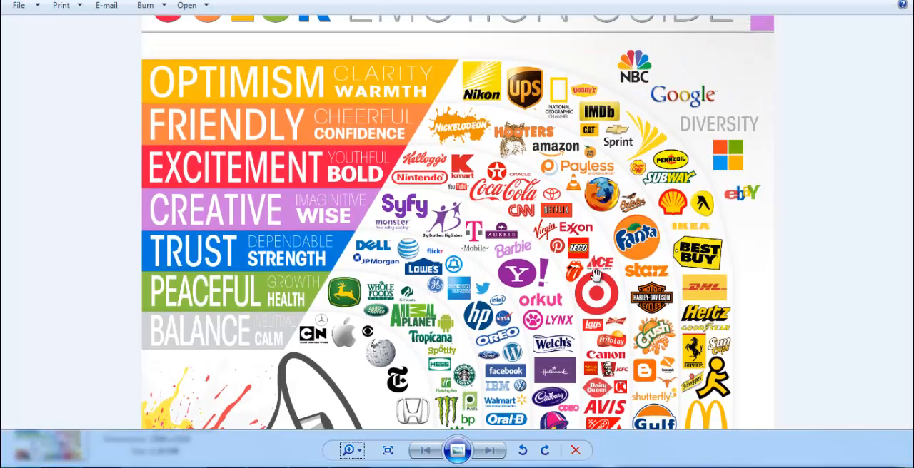
pyautogui.scroll(-3)
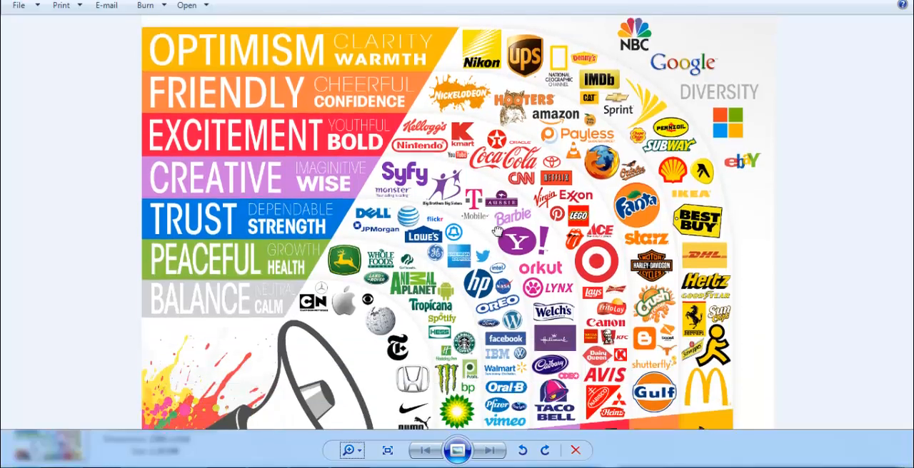
pyautogui.scroll(-3)
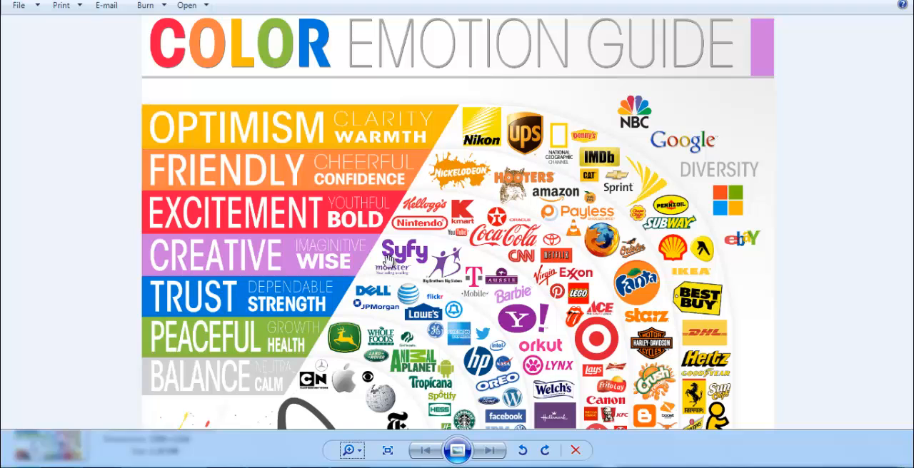
pyautogui.scroll(-3)
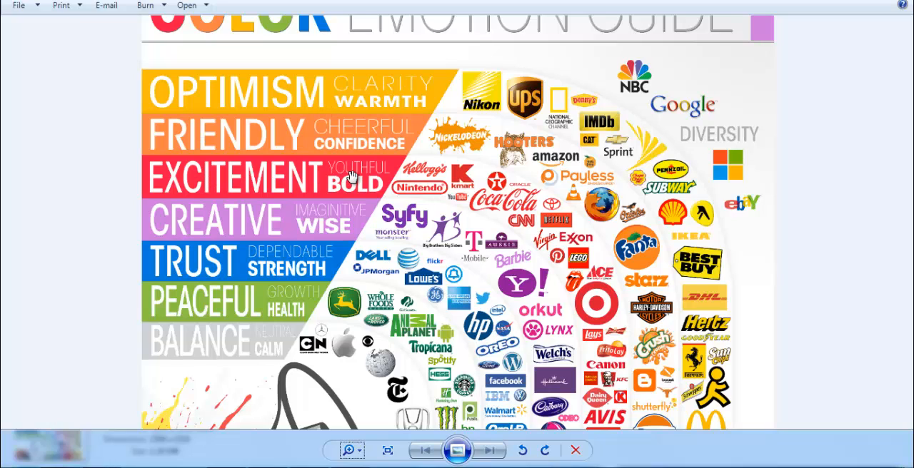
pyautogui.moveTo(383, 364)
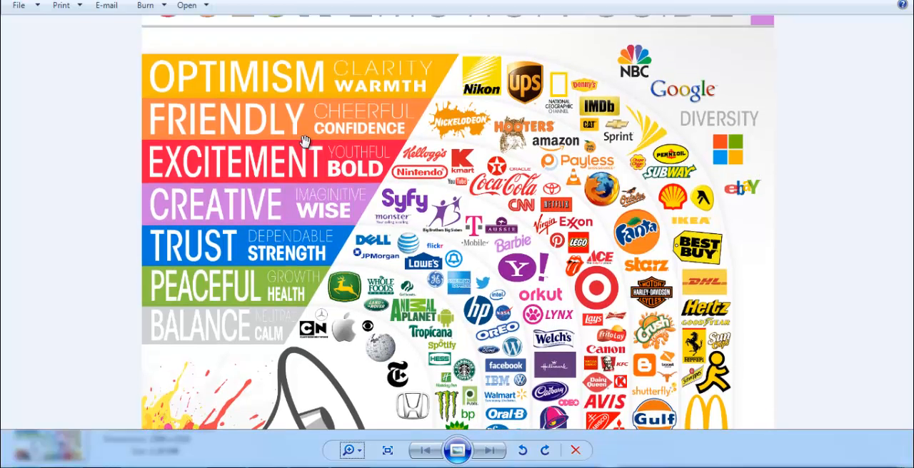
pyautogui.moveTo(269, 260)
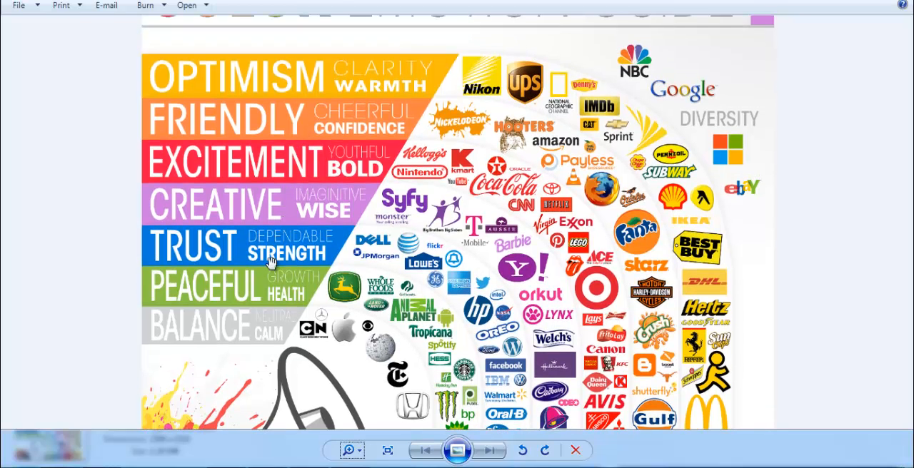
pyautogui.moveTo(487, 155)
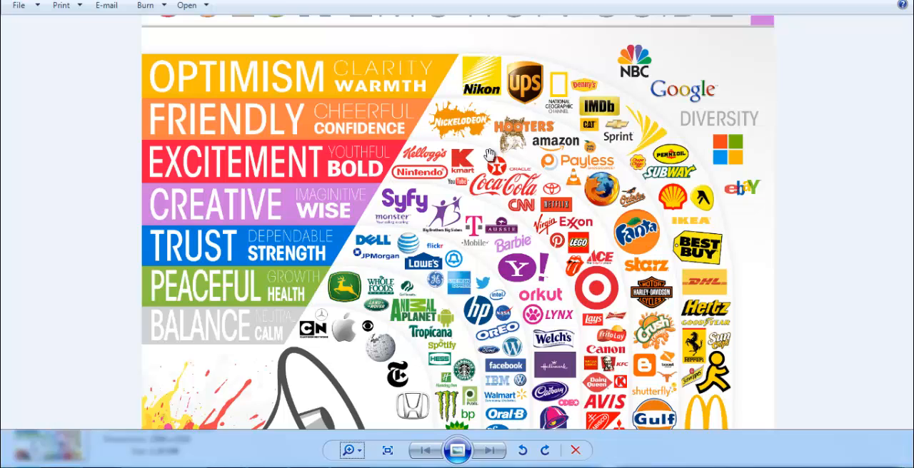
pyautogui.moveTo(564, 227)
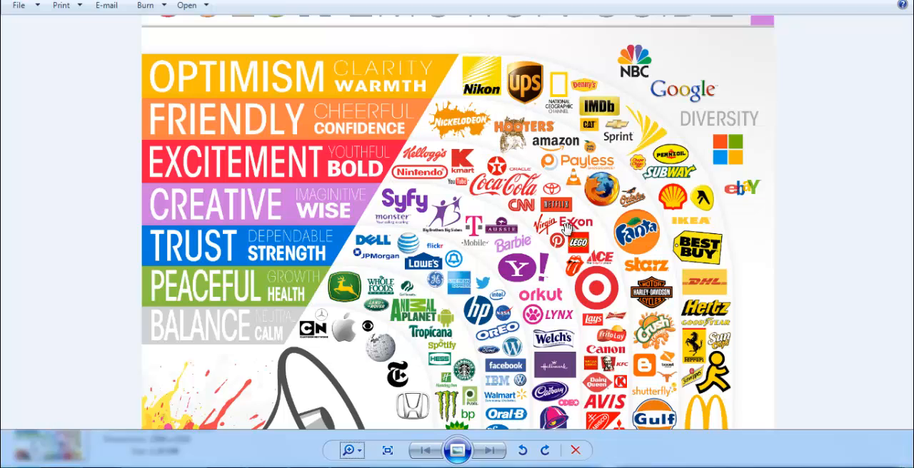
pyautogui.scroll(-3)
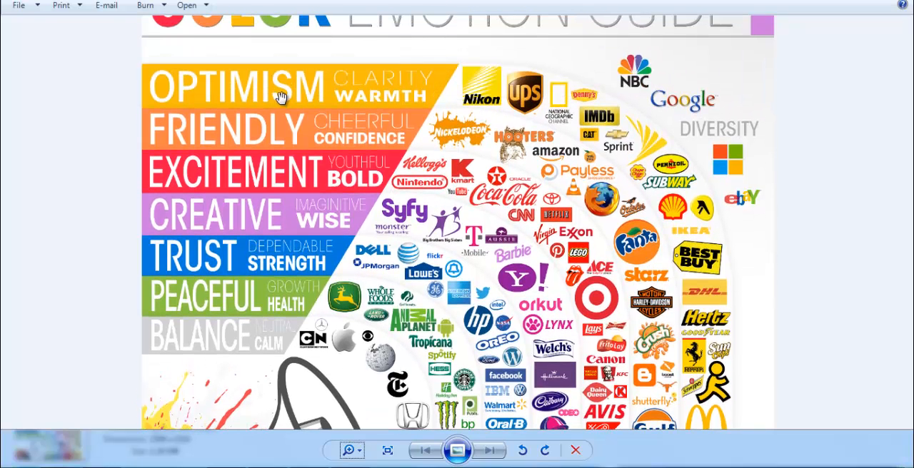
pyautogui.moveTo(289, 134)
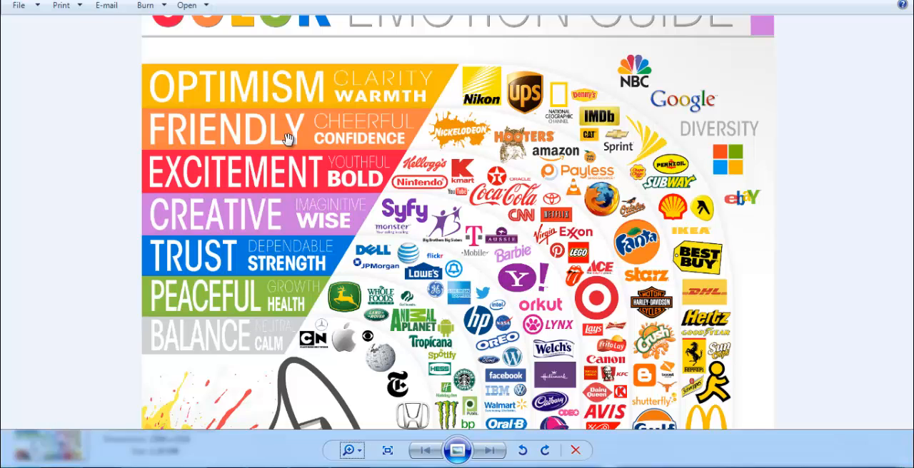
pyautogui.moveTo(293, 205)
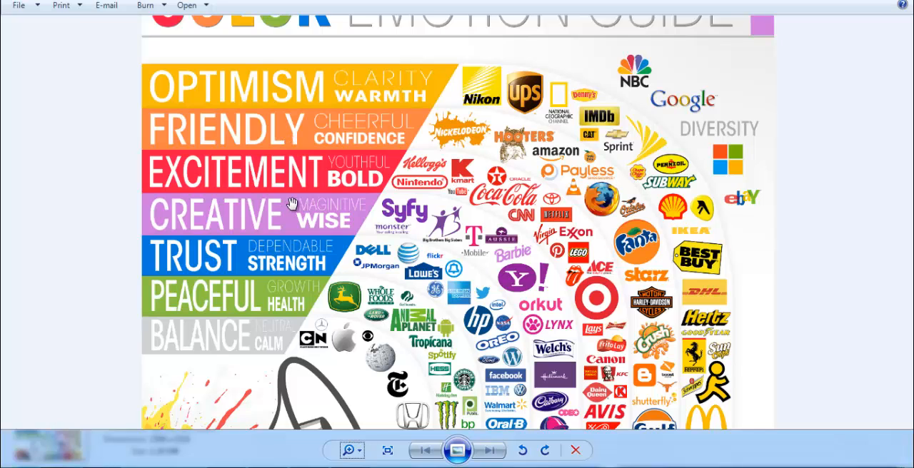
pyautogui.moveTo(309, 194)
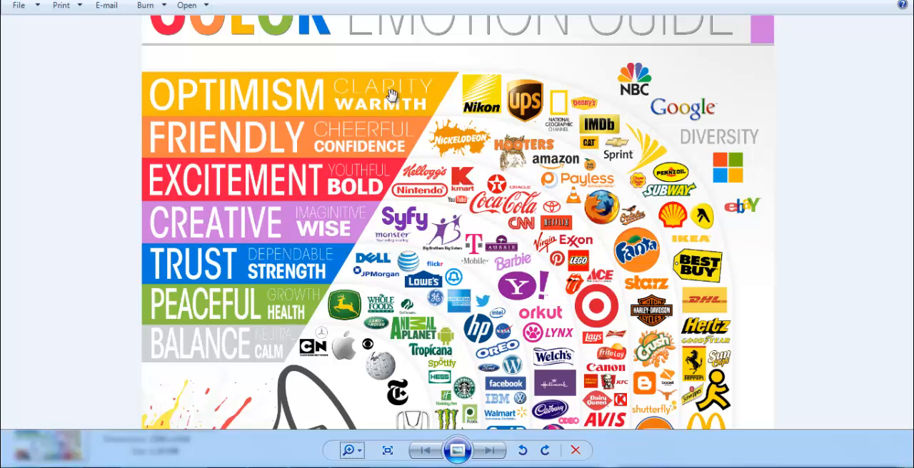
pyautogui.moveTo(520, 102)
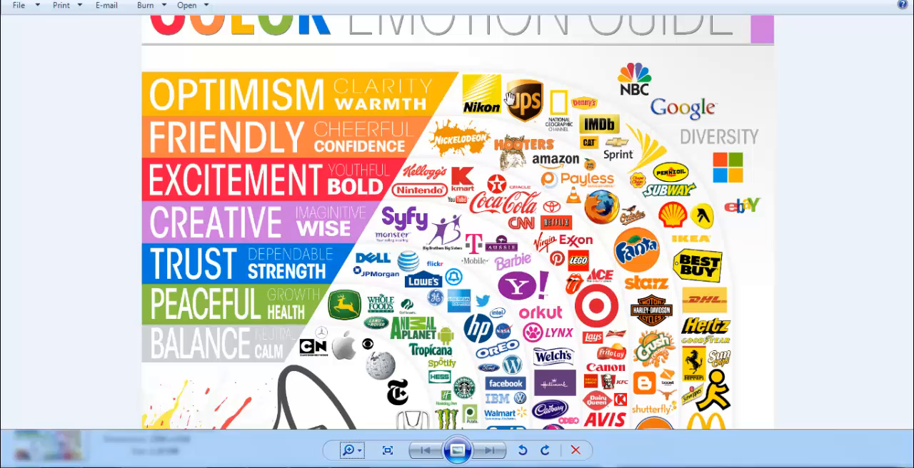
pyautogui.scroll(-3)
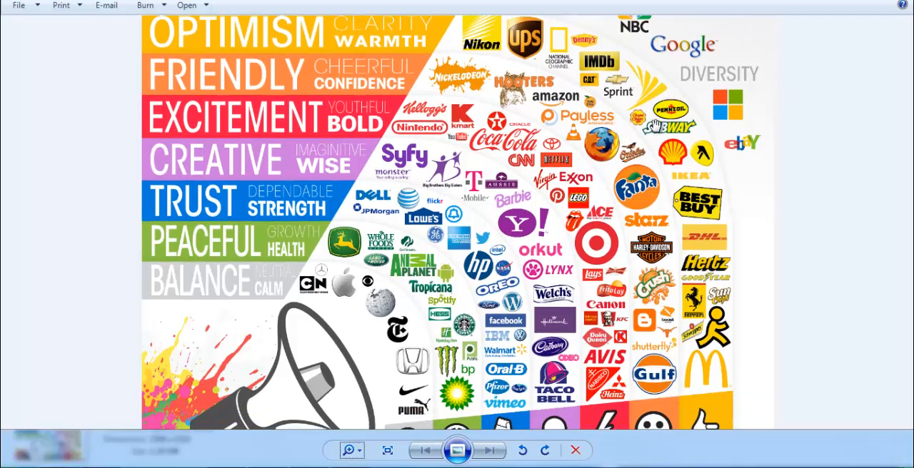
pyautogui.moveTo(602, 151)
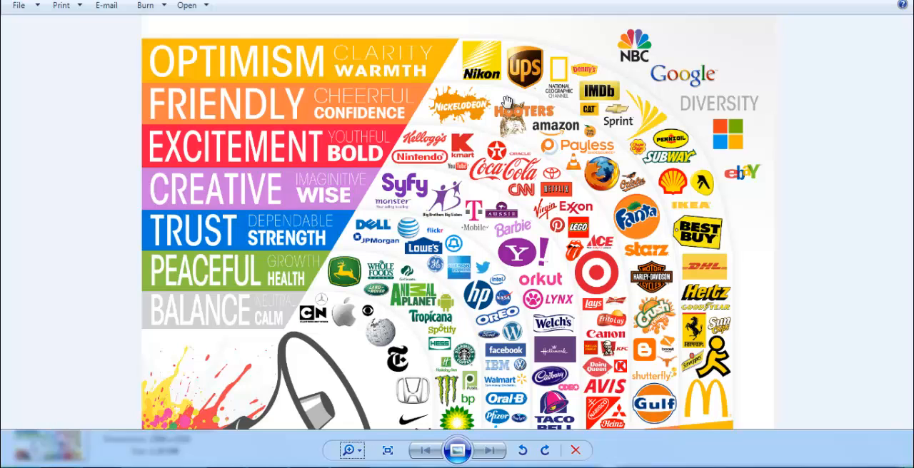
pyautogui.scroll(-3)
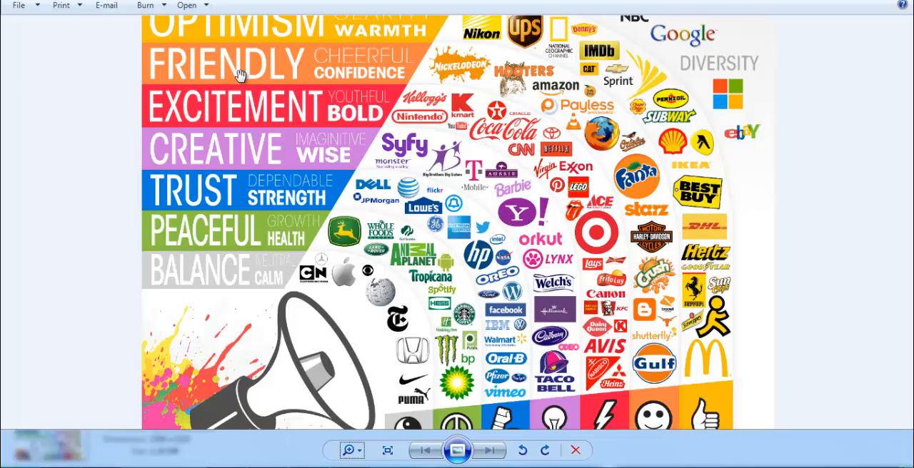
pyautogui.moveTo(322, 77)
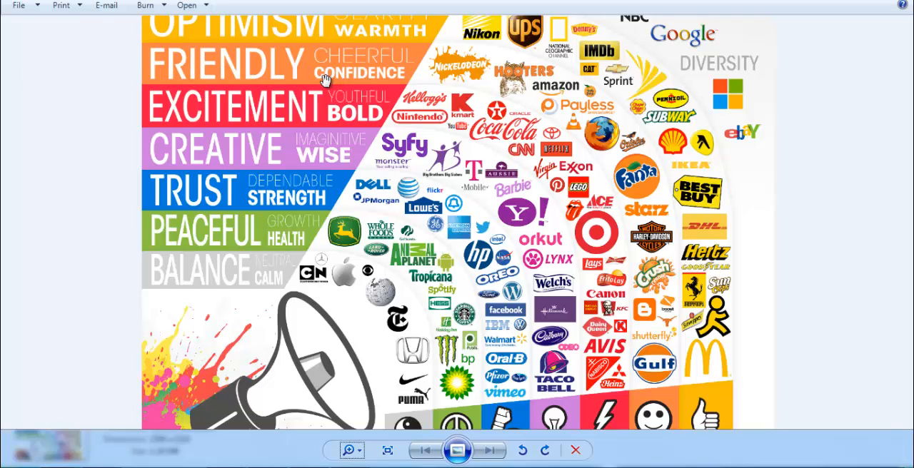
pyautogui.moveTo(521, 92)
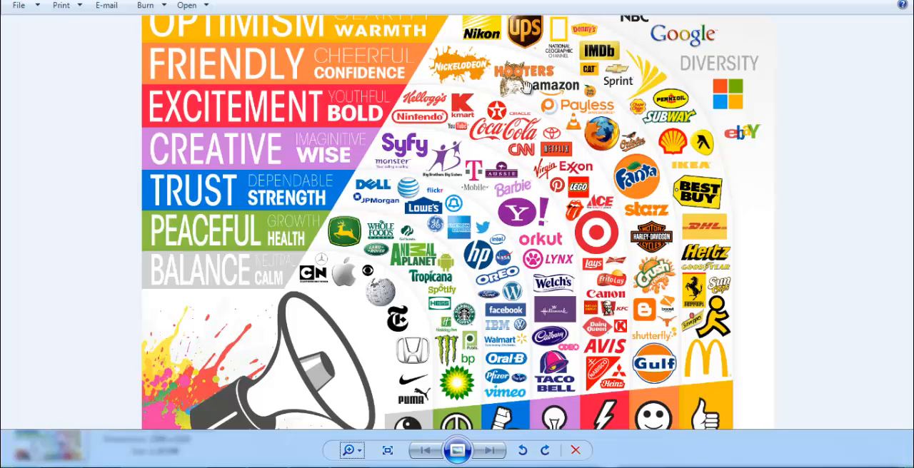
pyautogui.moveTo(551, 103)
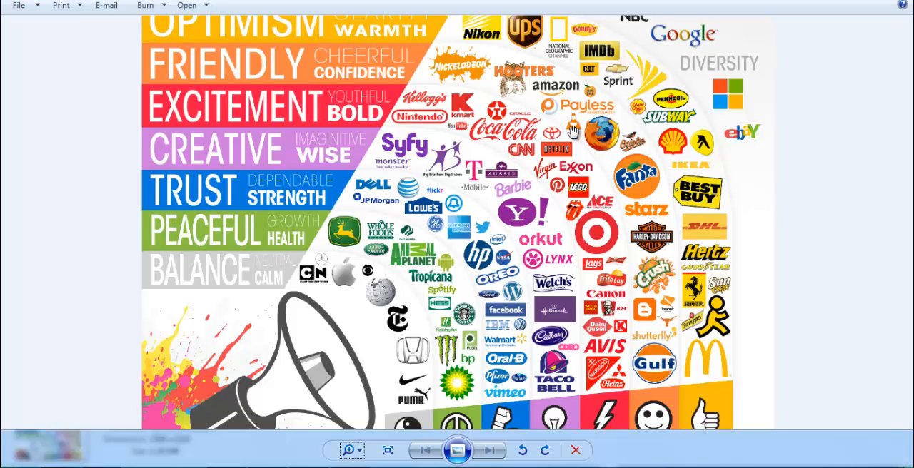
pyautogui.moveTo(574, 137)
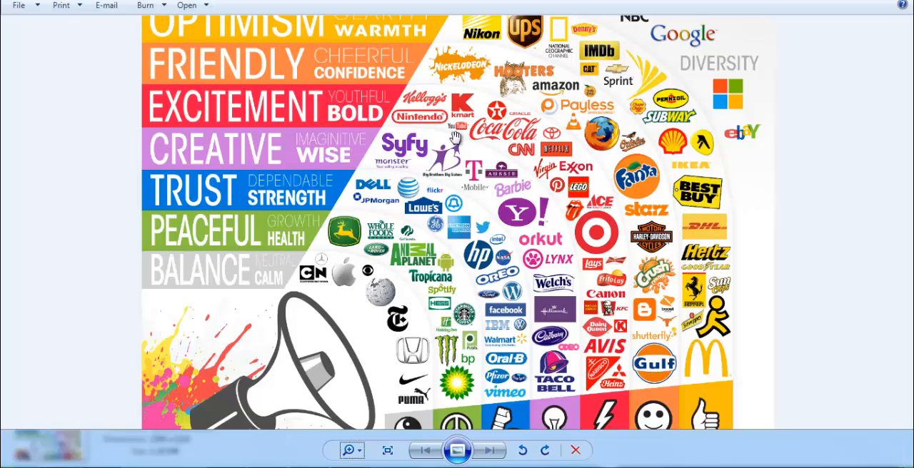
pyautogui.moveTo(631, 178)
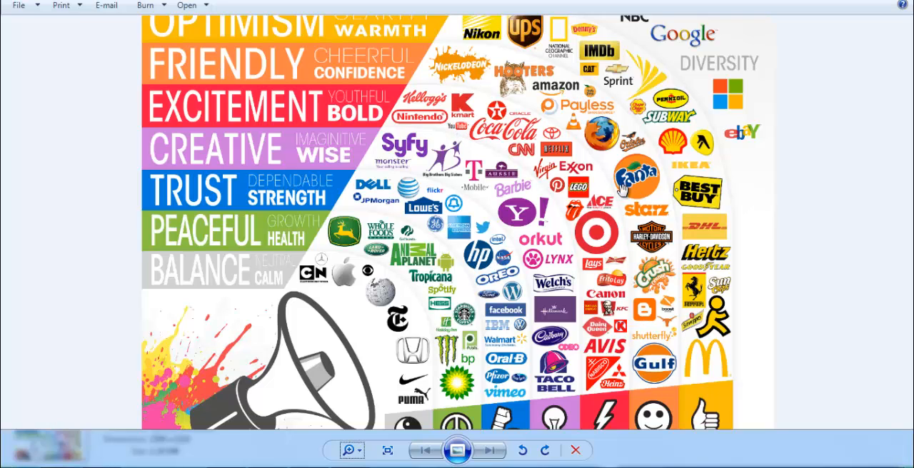
pyautogui.moveTo(607, 132)
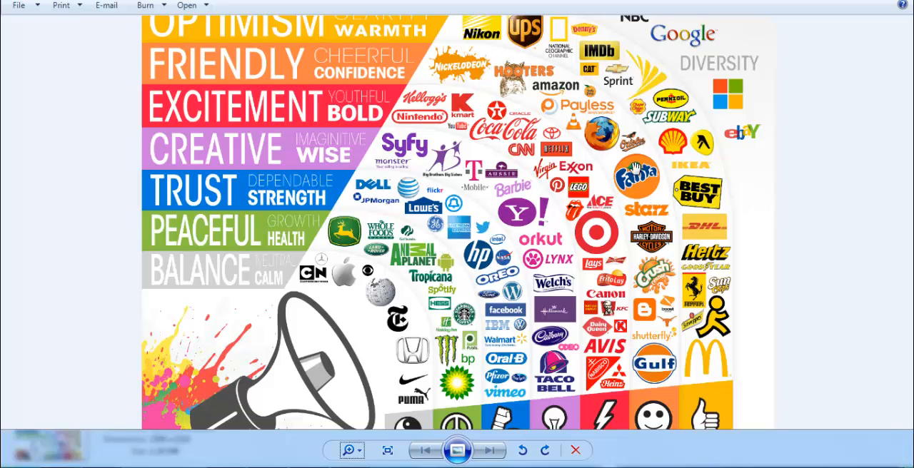
pyautogui.moveTo(223, 130)
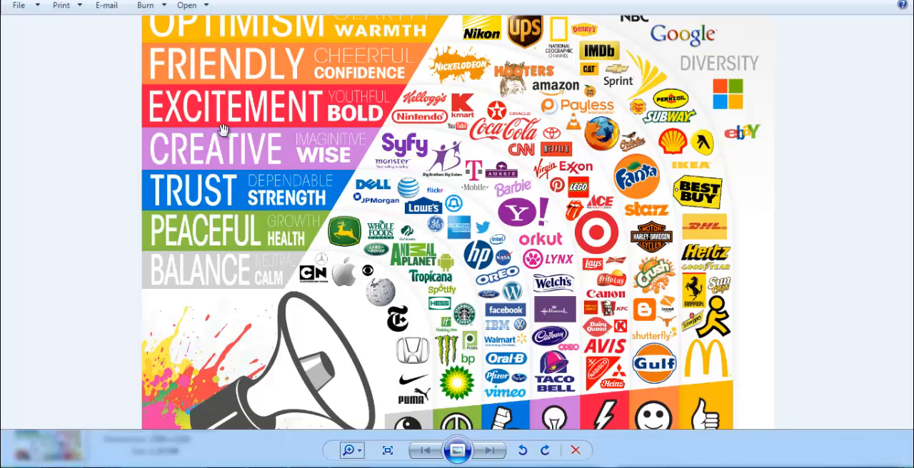
pyautogui.moveTo(191, 117)
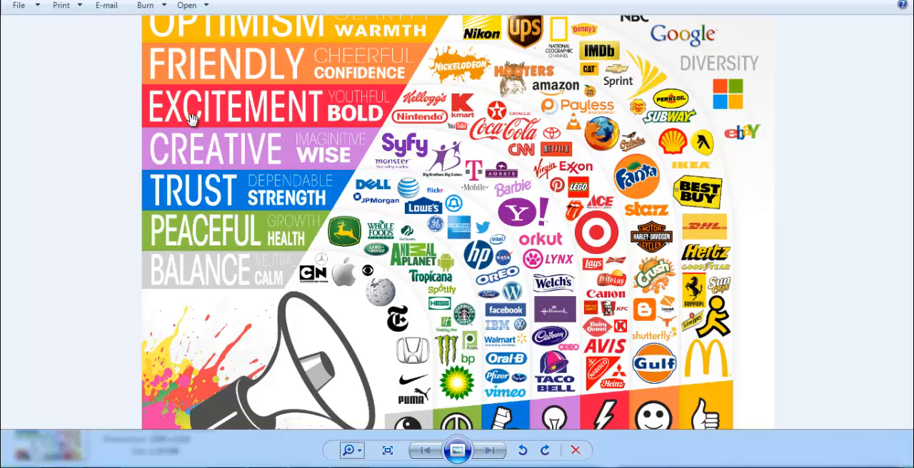
pyautogui.moveTo(392, 131)
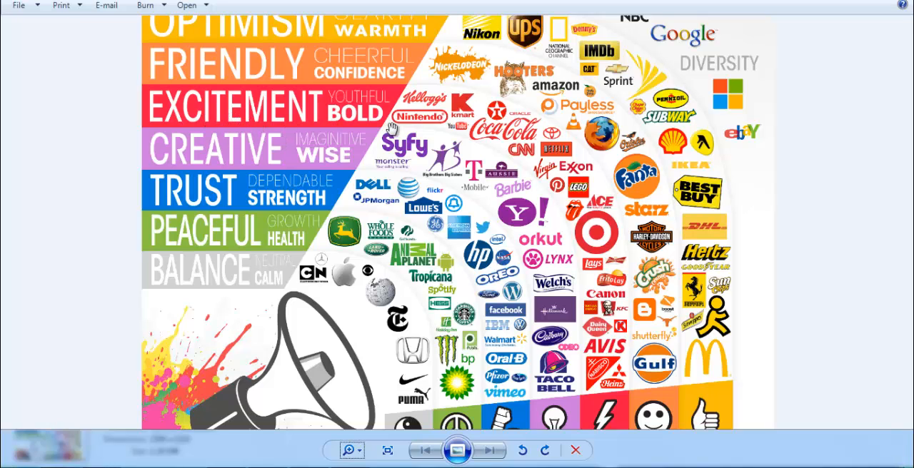
pyautogui.moveTo(430, 124)
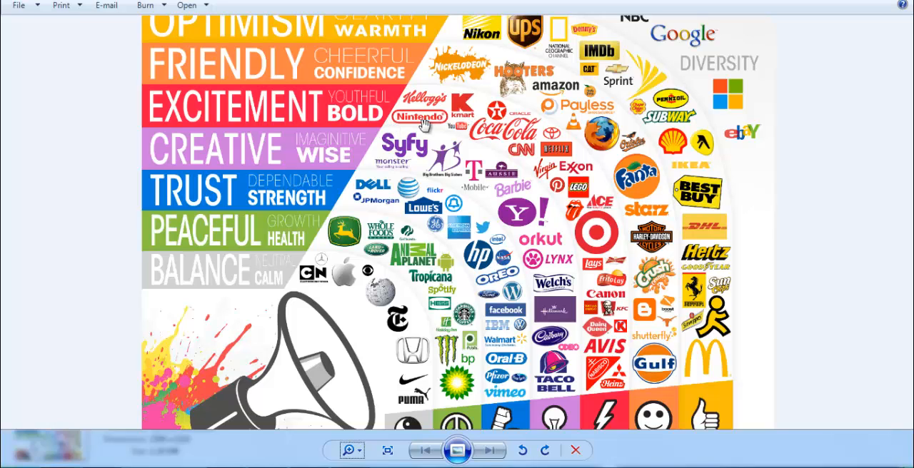
pyautogui.moveTo(617, 211)
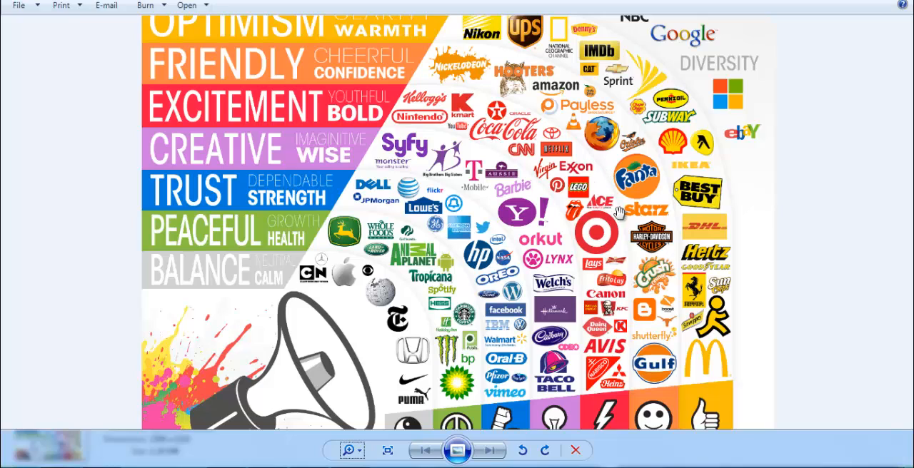
pyautogui.moveTo(636, 268)
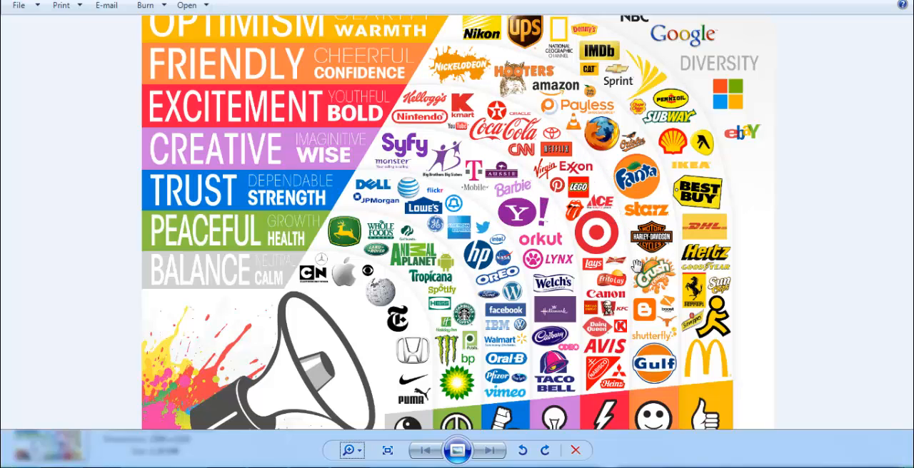
pyautogui.scroll(-3)
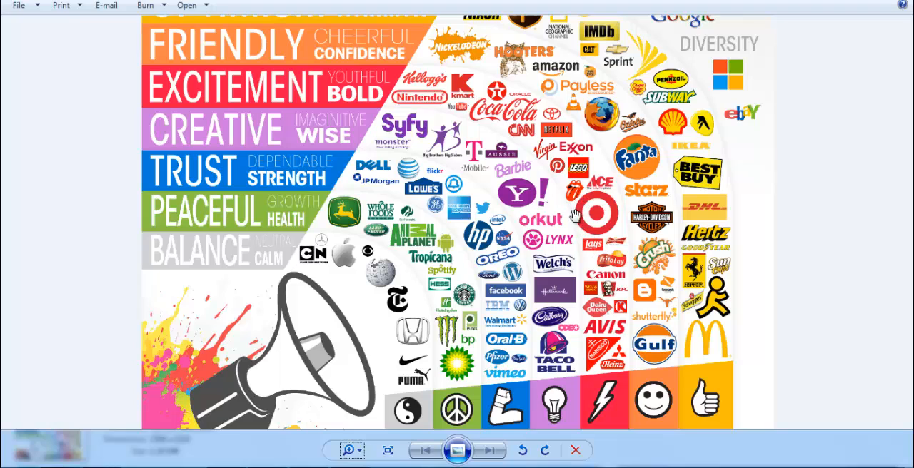
pyautogui.moveTo(622, 283)
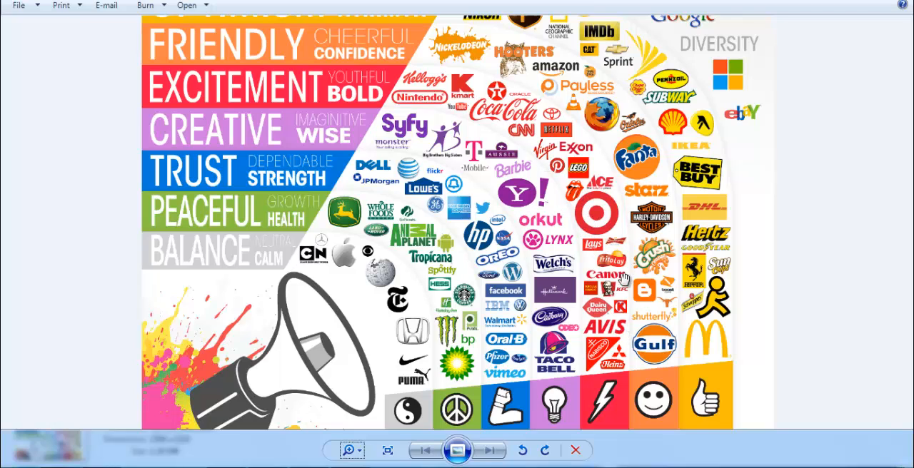
pyautogui.moveTo(594, 307)
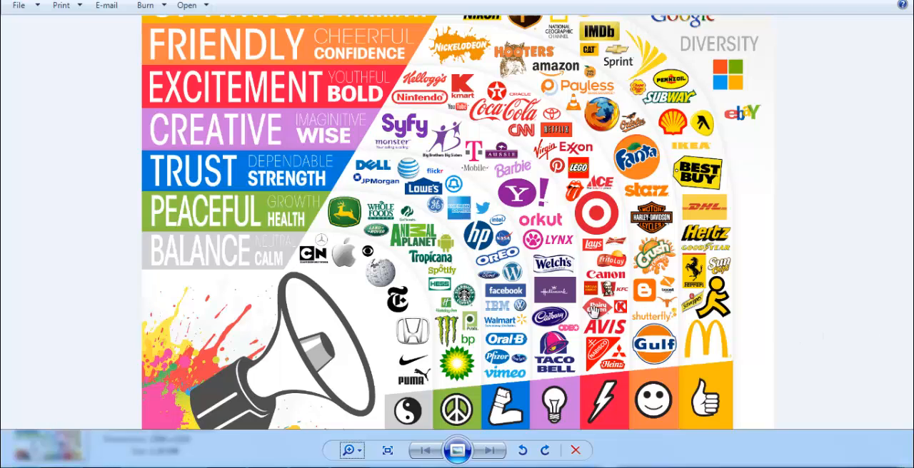
pyautogui.moveTo(645, 254)
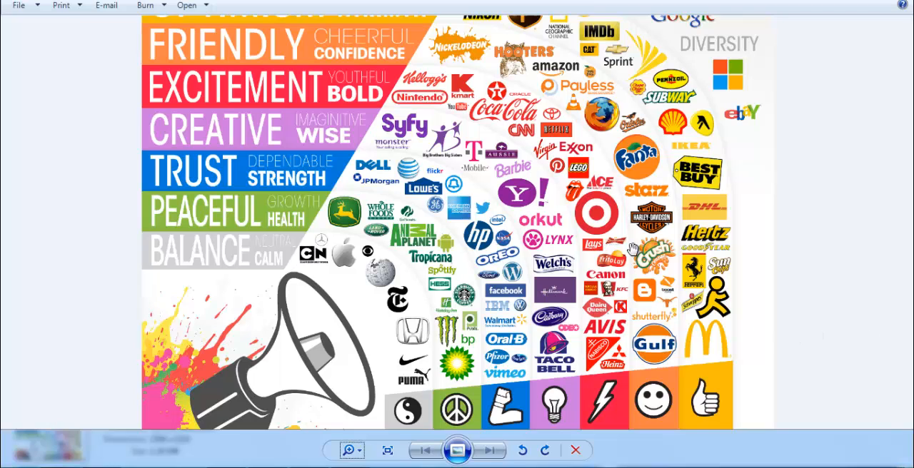
pyautogui.moveTo(650, 177)
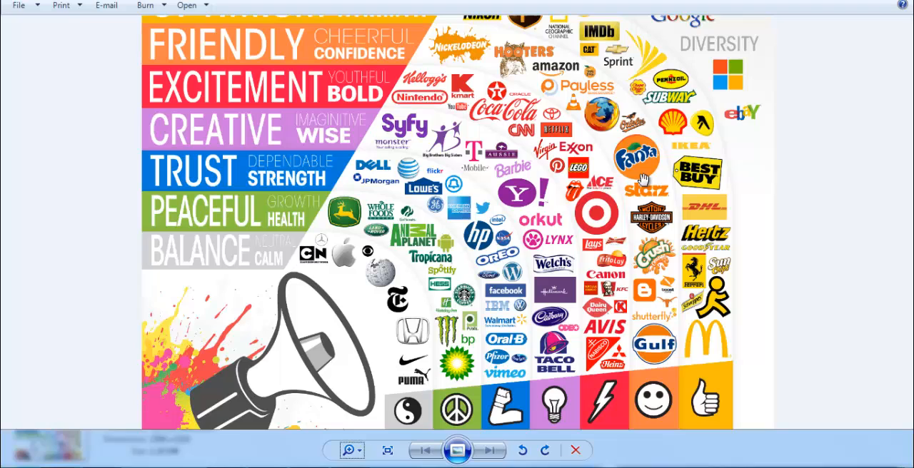
pyautogui.moveTo(563, 126)
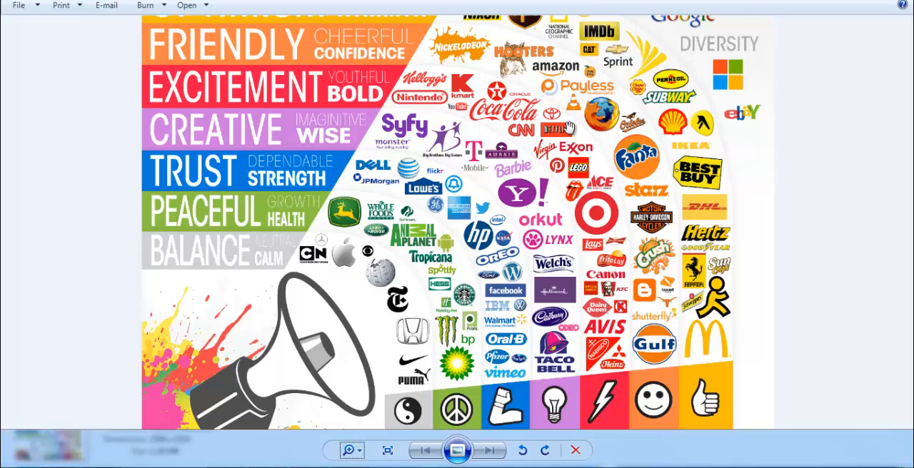
pyautogui.moveTo(560, 166)
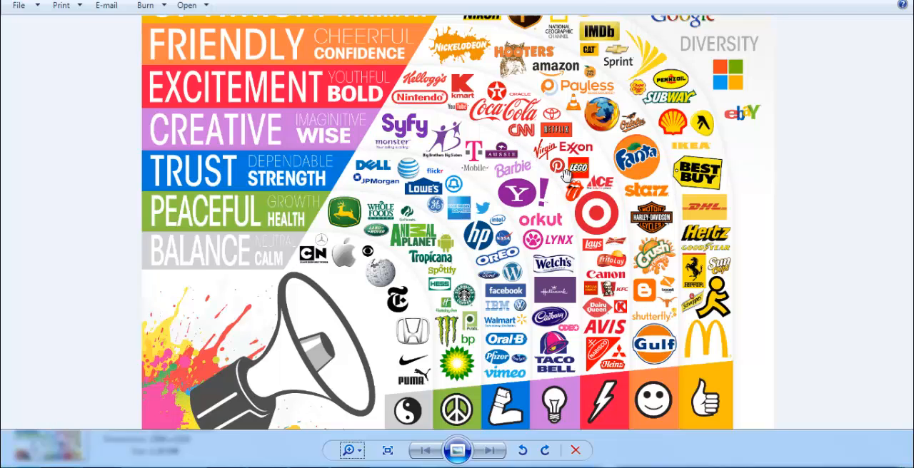
pyautogui.moveTo(442, 187)
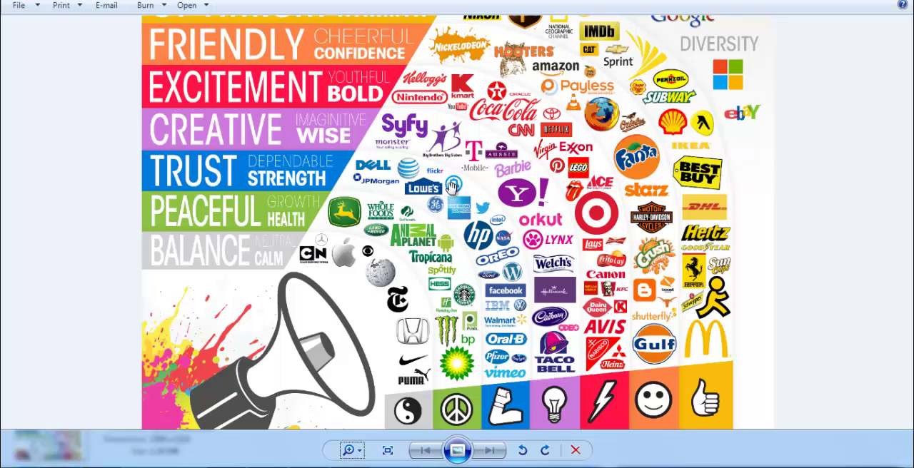
pyautogui.moveTo(291, 112)
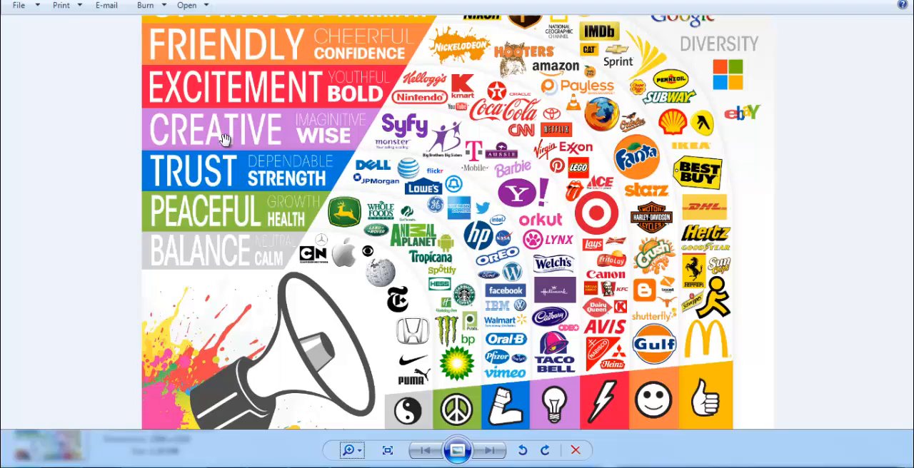
pyautogui.moveTo(315, 141)
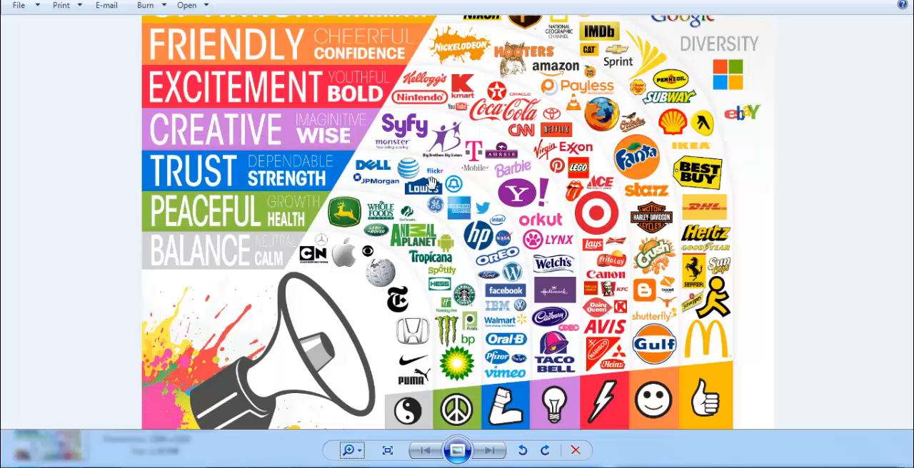
pyautogui.moveTo(295, 140)
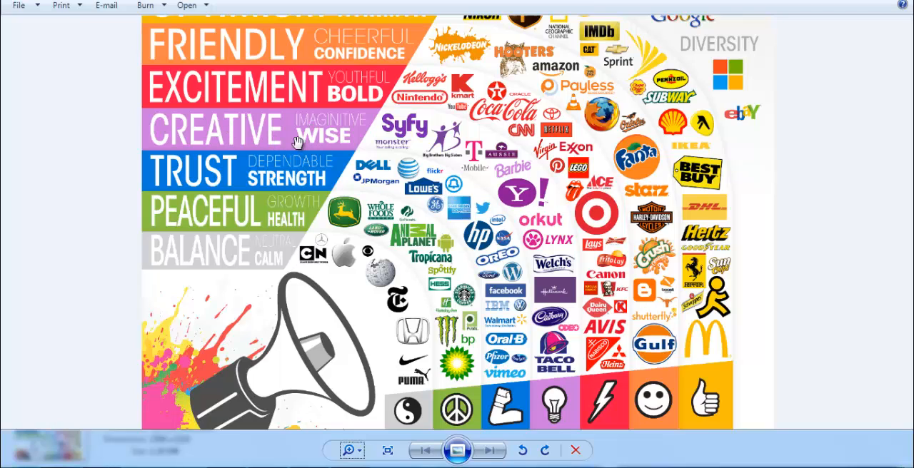
pyautogui.moveTo(524, 173)
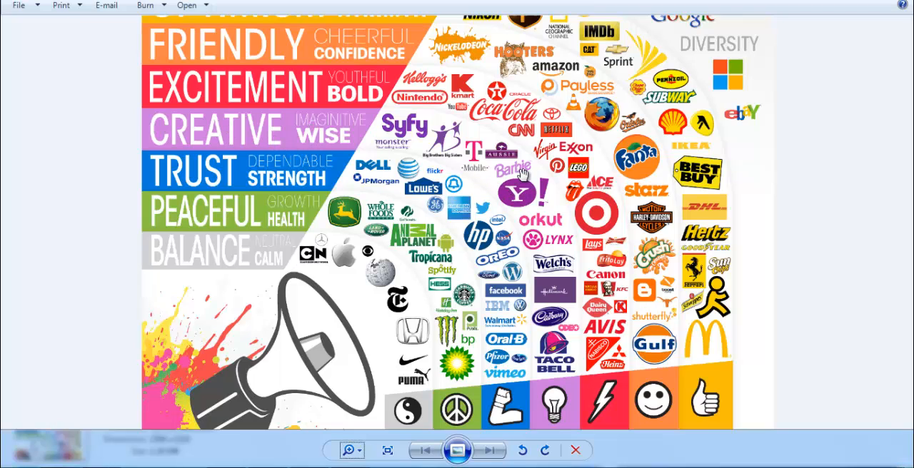
pyautogui.moveTo(573, 300)
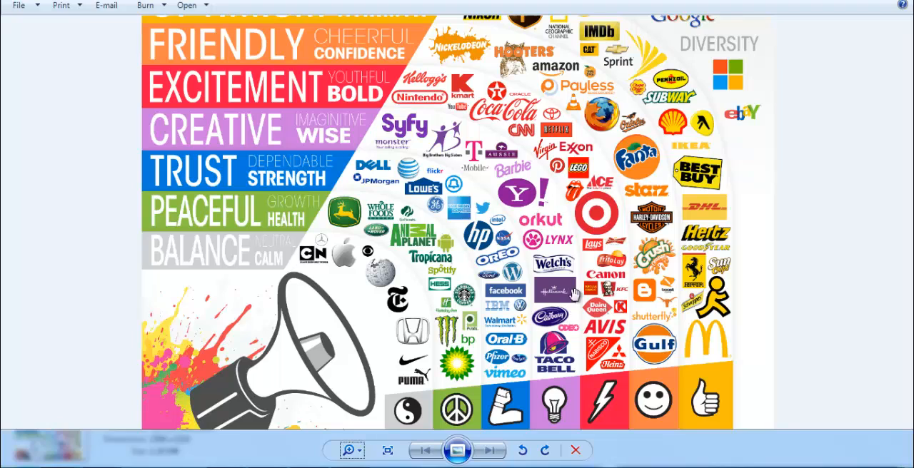
pyautogui.moveTo(480, 154)
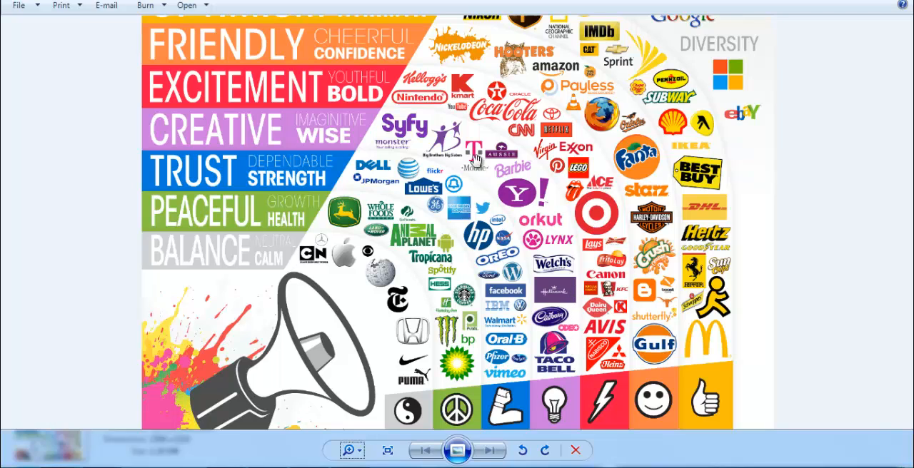
pyautogui.moveTo(440, 187)
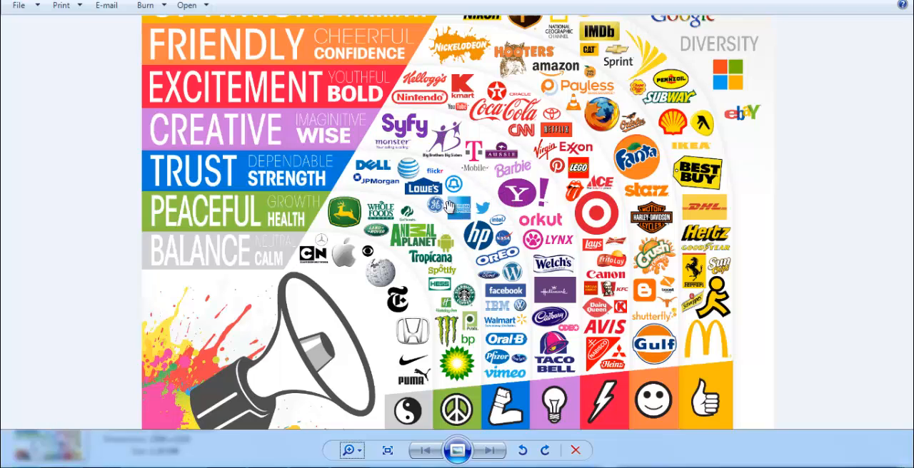
pyautogui.moveTo(254, 174)
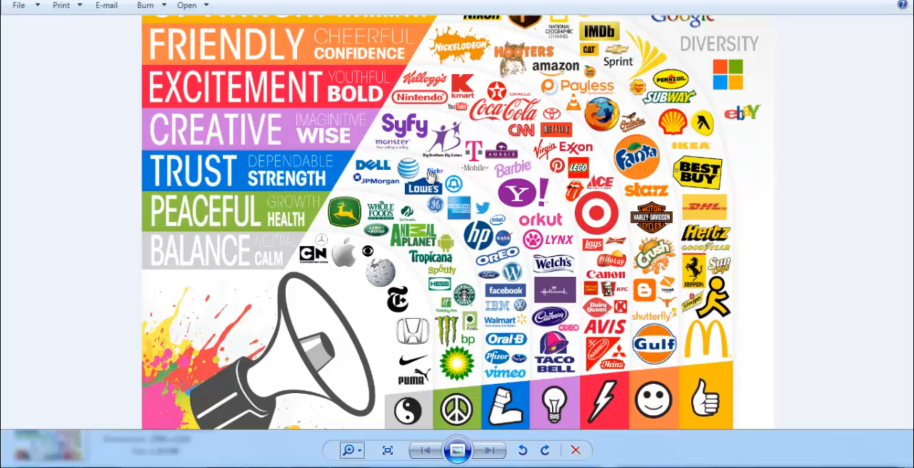
pyautogui.moveTo(434, 222)
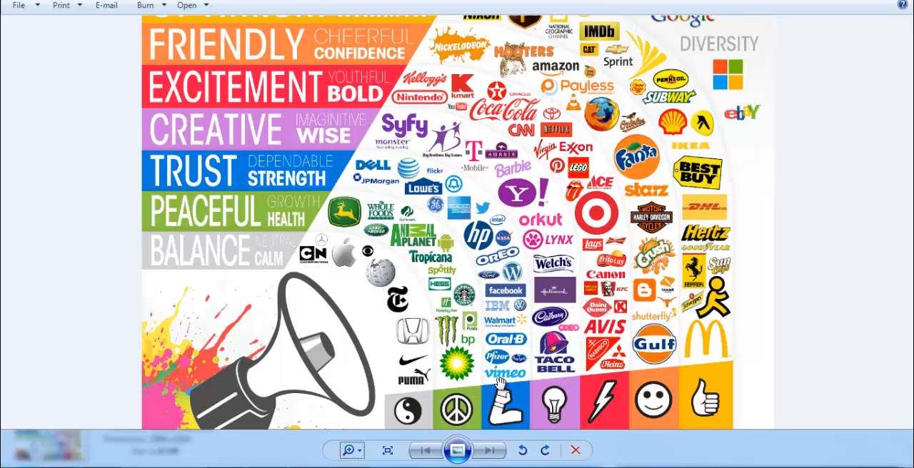
pyautogui.moveTo(520, 347)
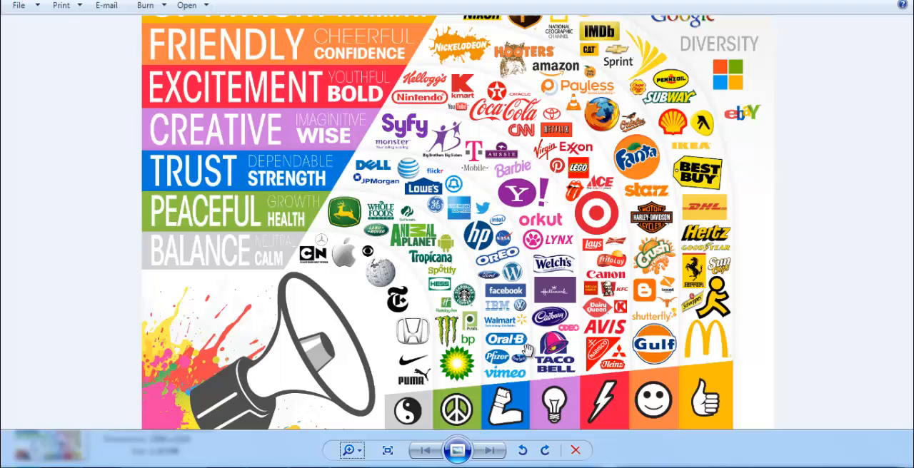
pyautogui.moveTo(125, 238)
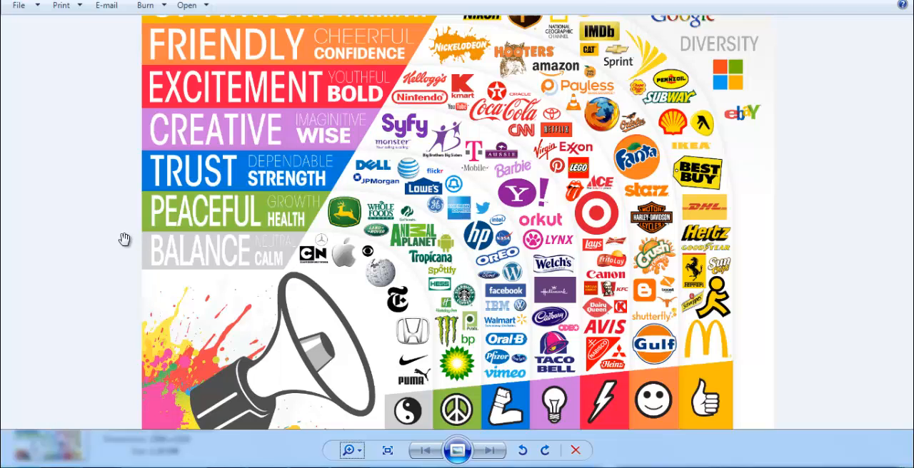
pyautogui.moveTo(185, 232)
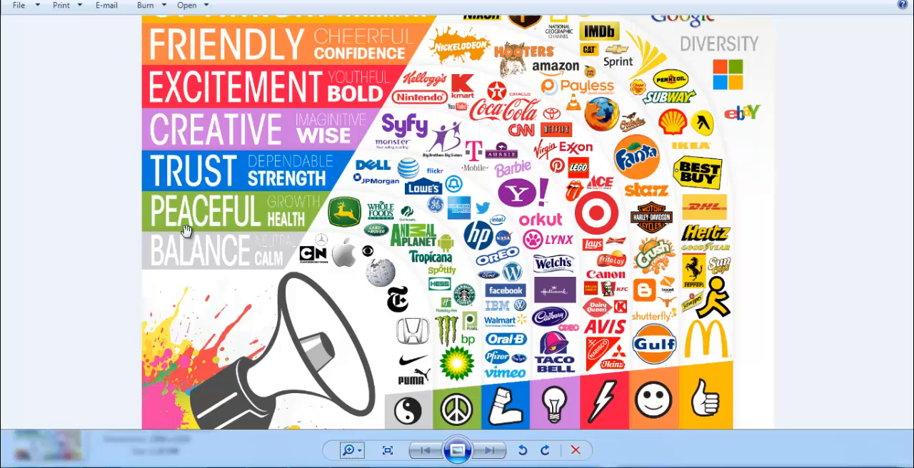
pyautogui.moveTo(277, 227)
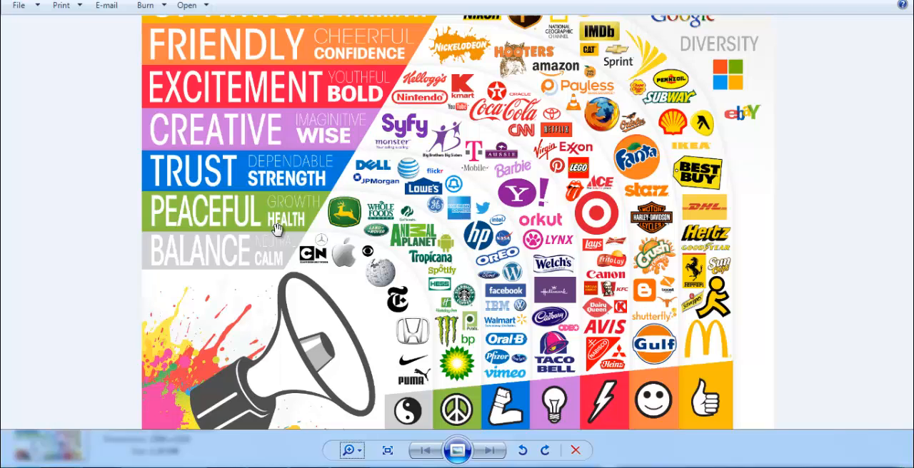
pyautogui.moveTo(435, 251)
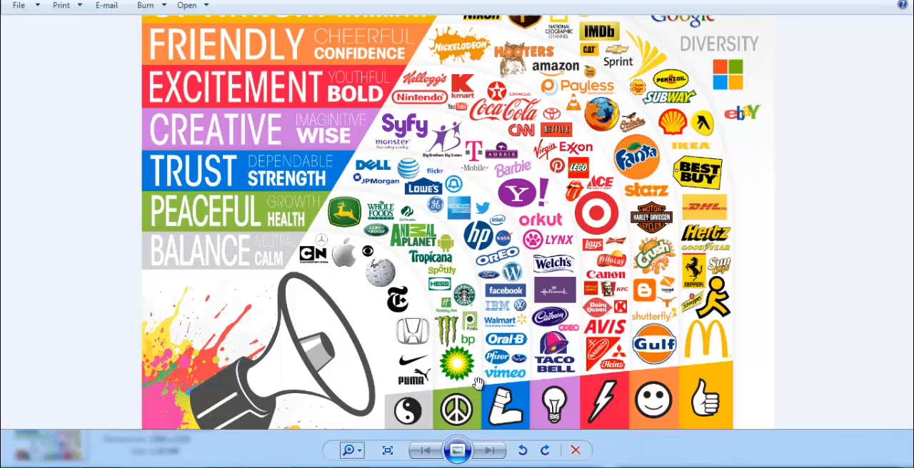
pyautogui.moveTo(233, 267)
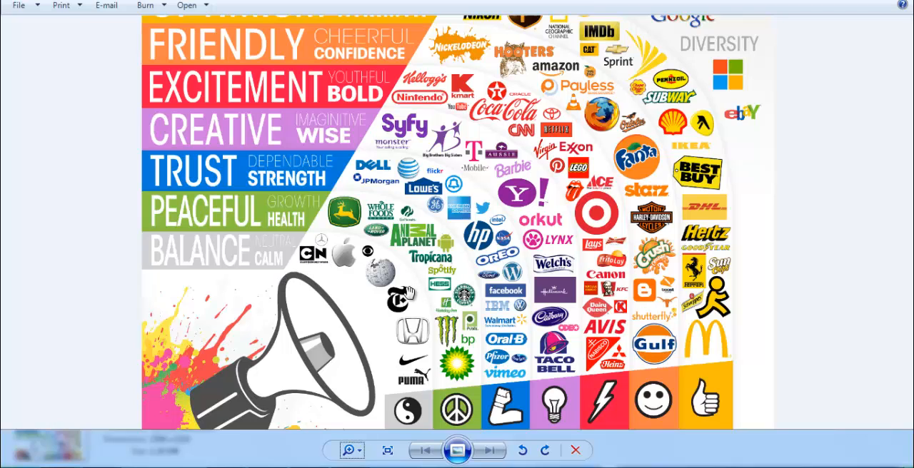
pyautogui.moveTo(348, 291)
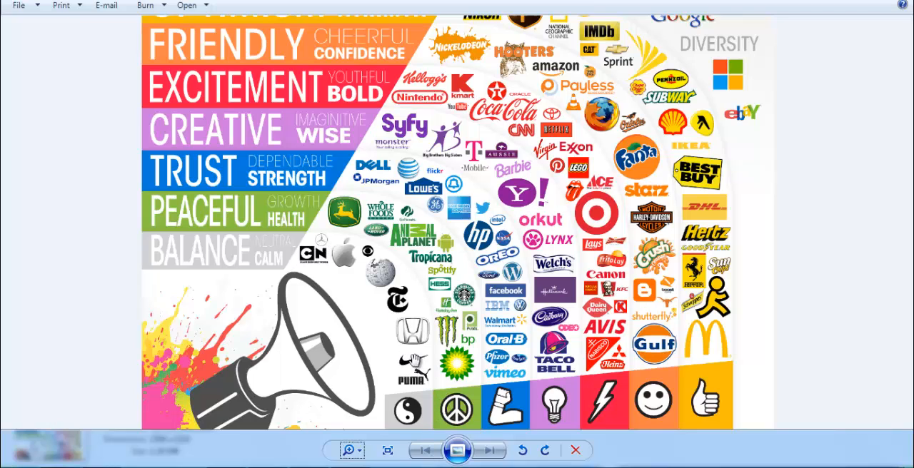
pyautogui.moveTo(432, 355)
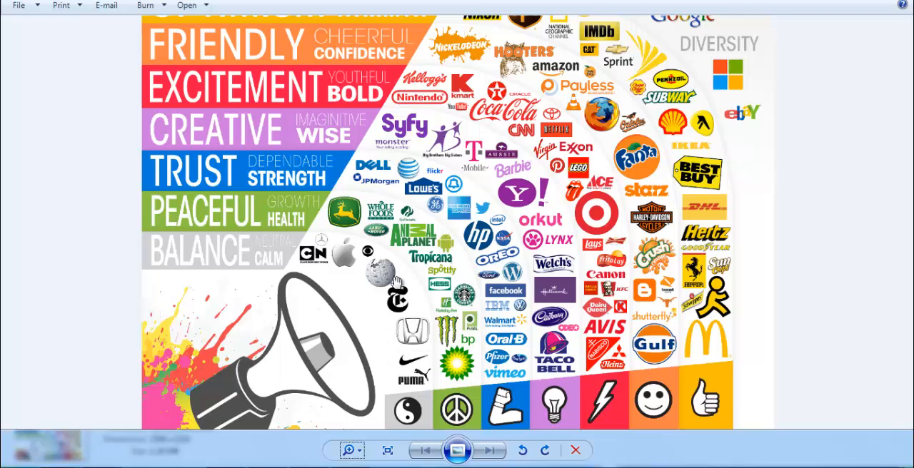
pyautogui.moveTo(497, 307)
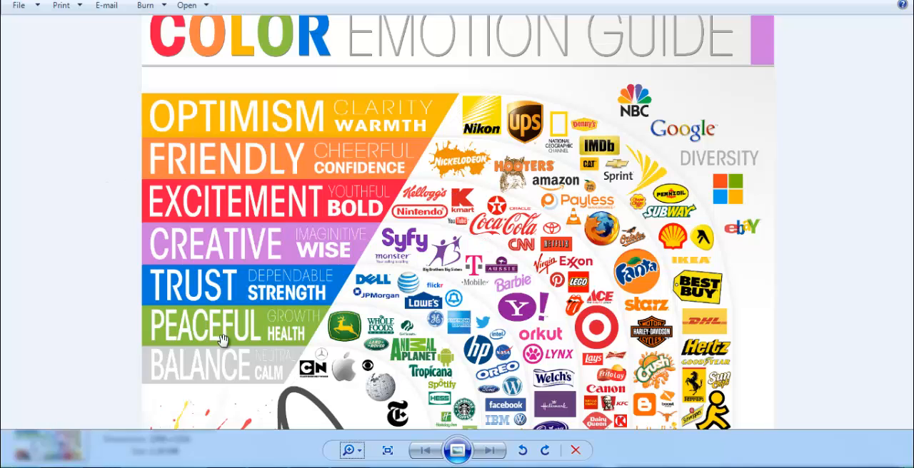
pyautogui.moveTo(378, 217)
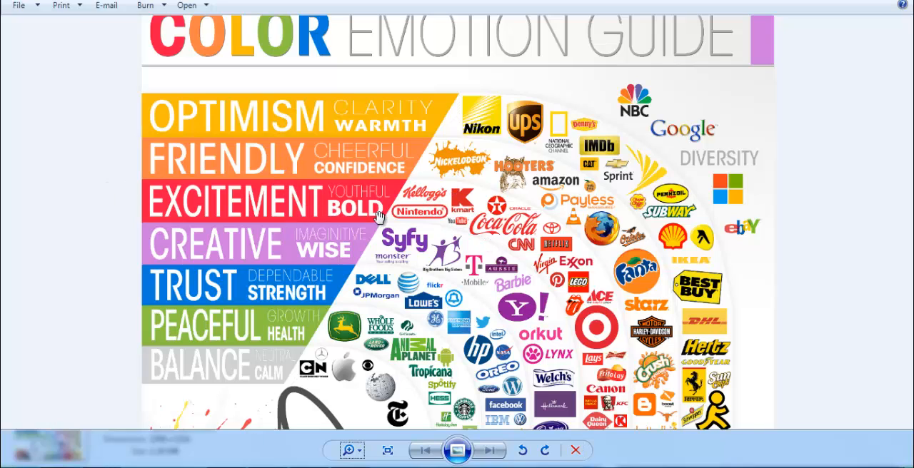
pyautogui.moveTo(551, 230)
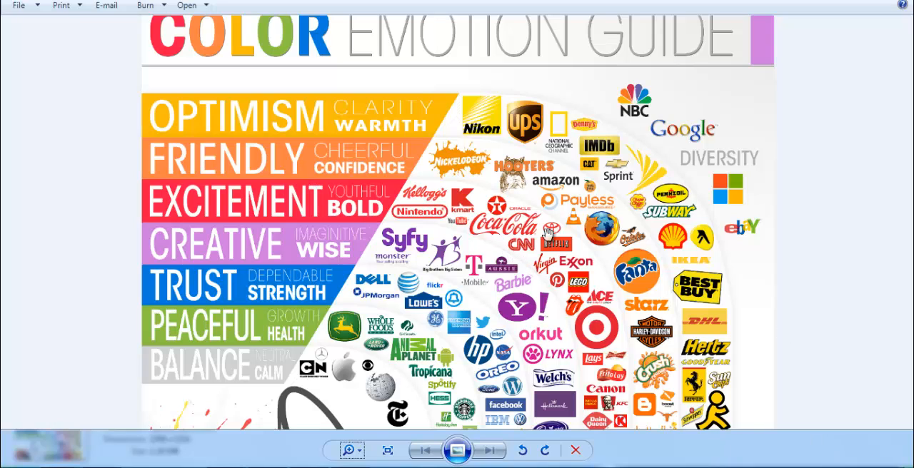
pyautogui.moveTo(641, 136)
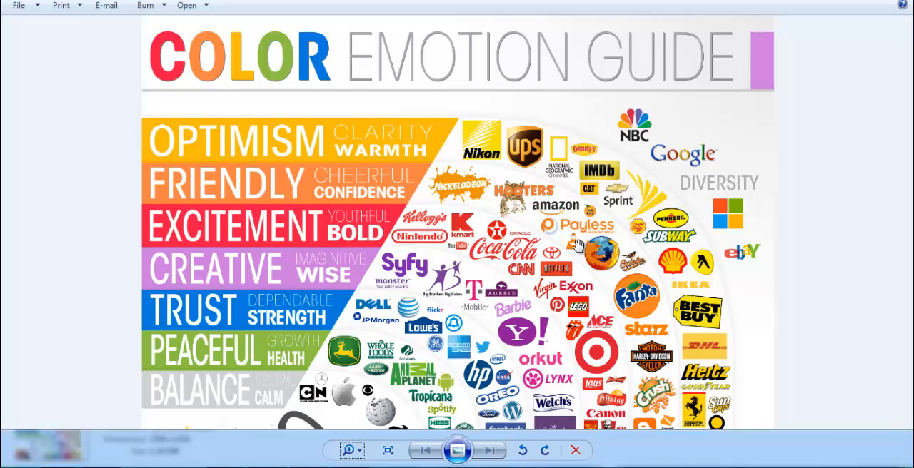
pyautogui.moveTo(373, 239)
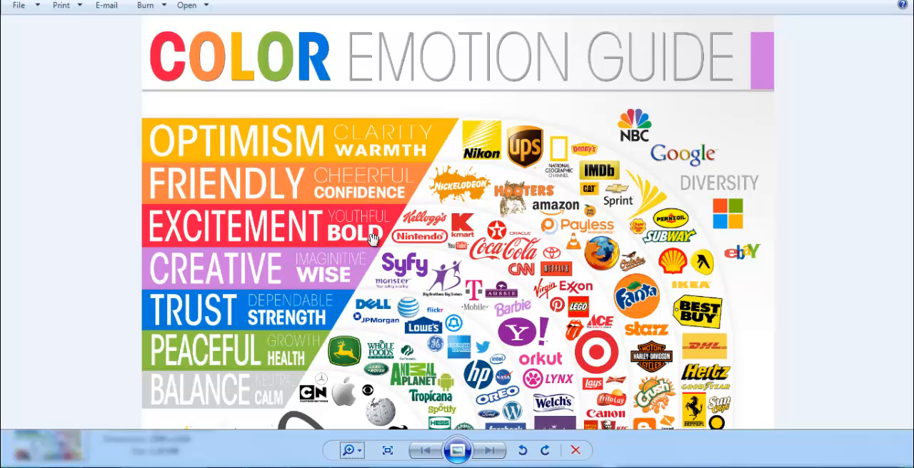
pyautogui.moveTo(804, 151)
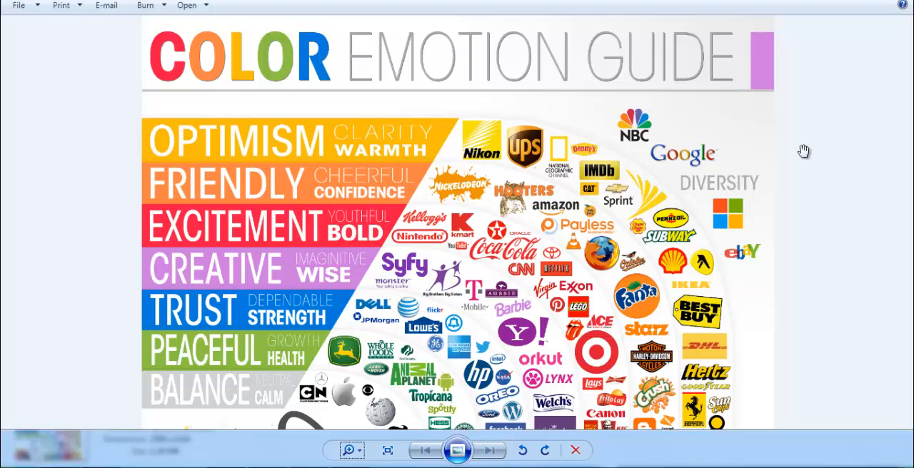
pyautogui.click(342, 451)
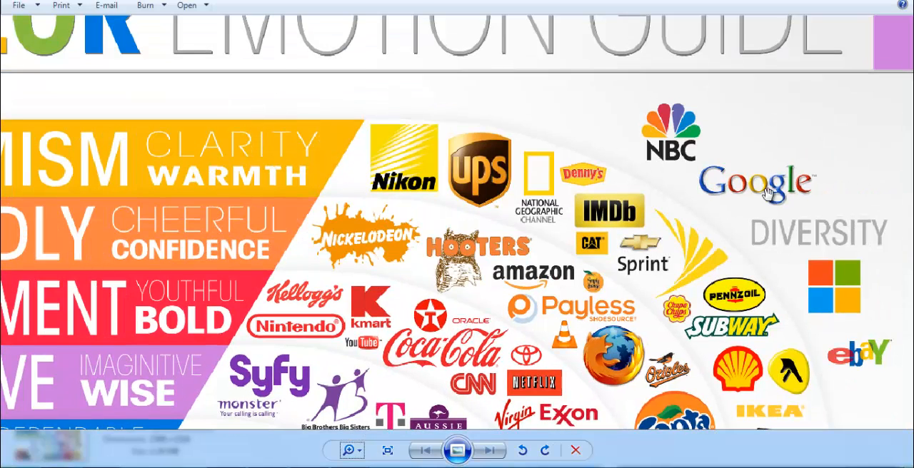
pyautogui.moveTo(766, 217)
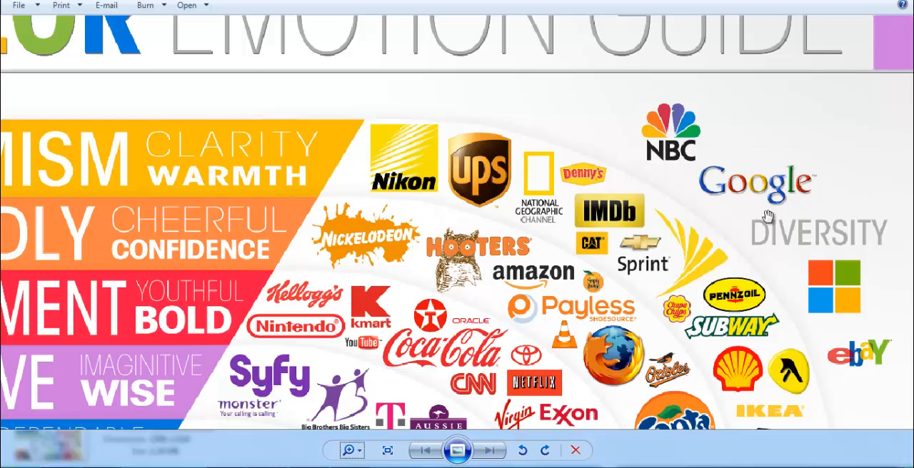
pyautogui.moveTo(718, 185)
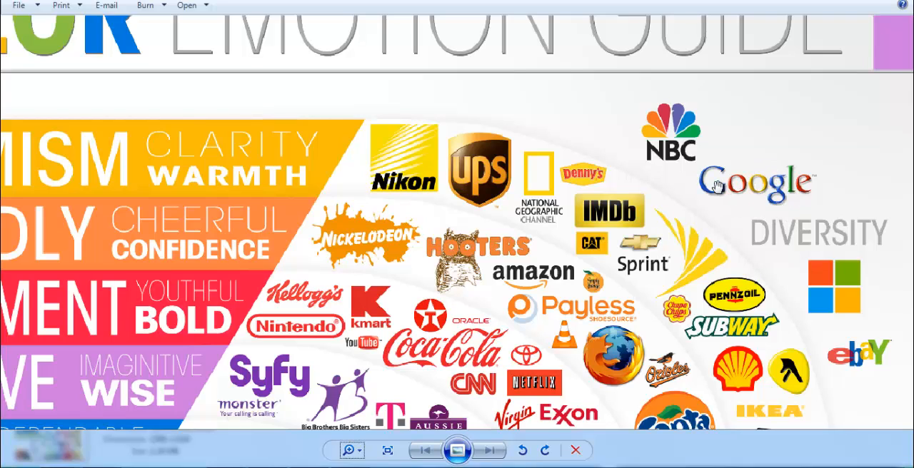
pyautogui.moveTo(749, 208)
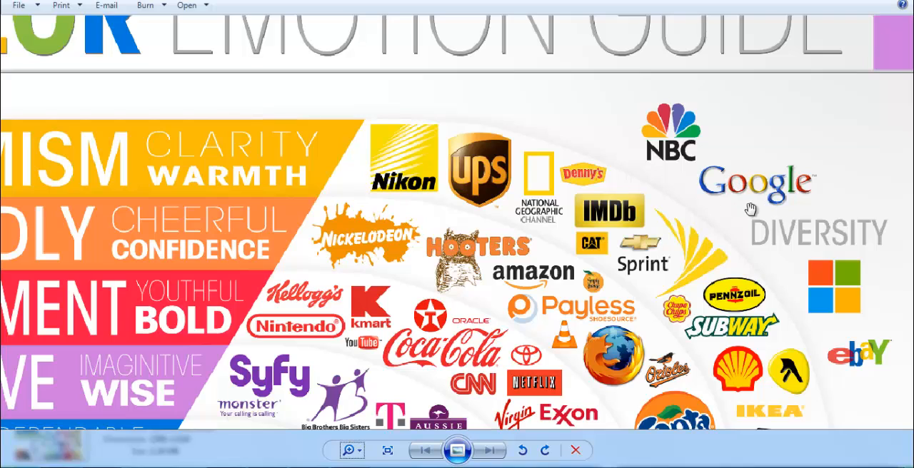
pyautogui.moveTo(816, 194)
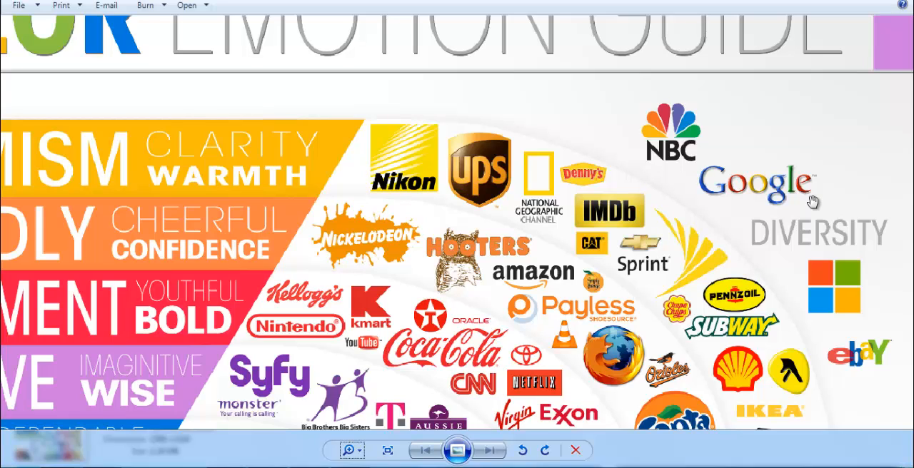
pyautogui.moveTo(734, 201)
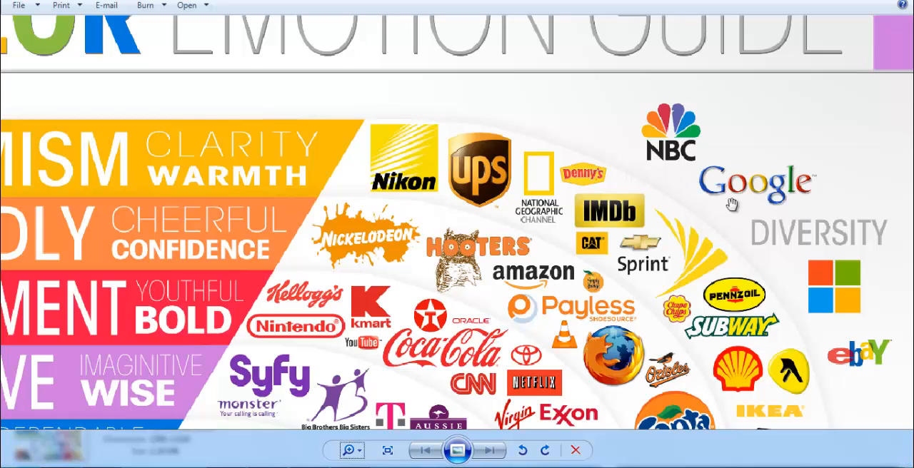
pyautogui.moveTo(714, 203)
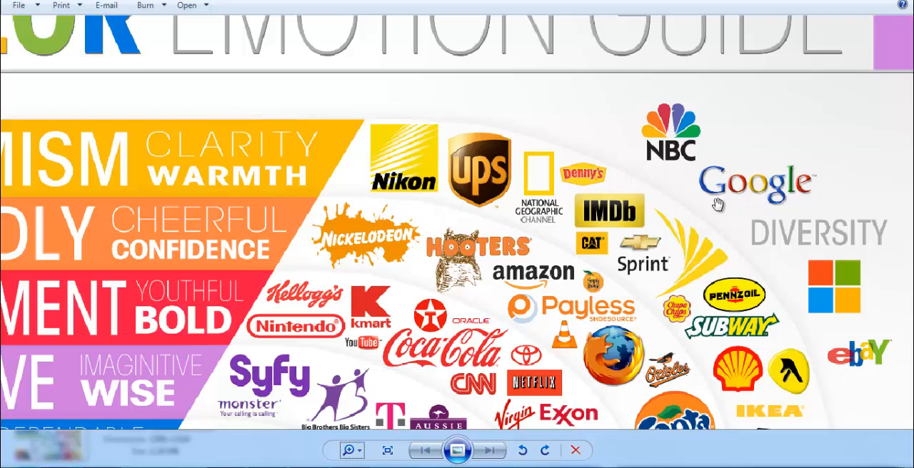
pyautogui.moveTo(727, 190)
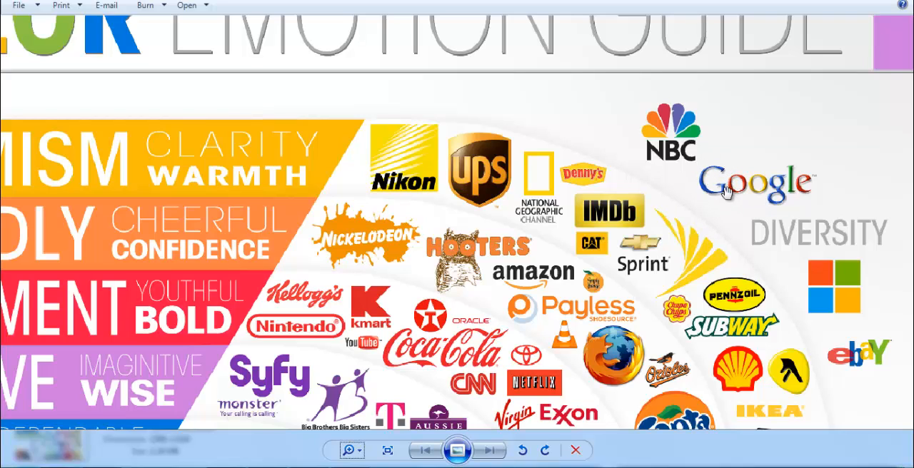
pyautogui.moveTo(805, 216)
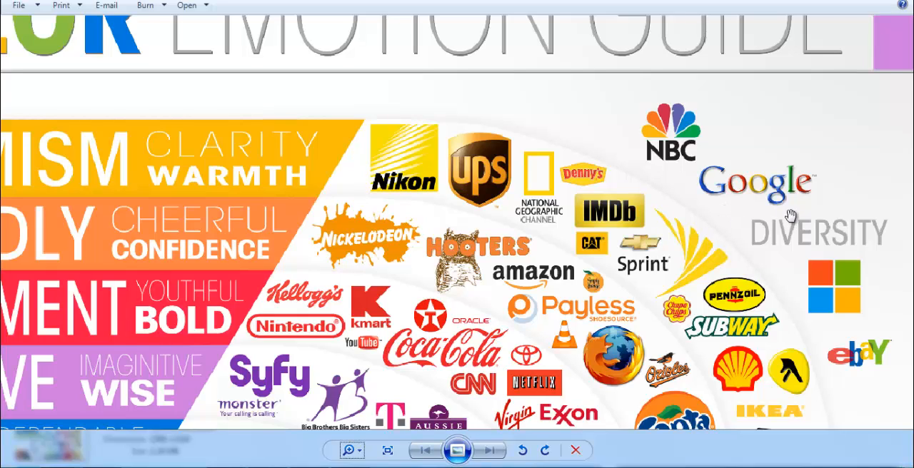
pyautogui.moveTo(782, 207)
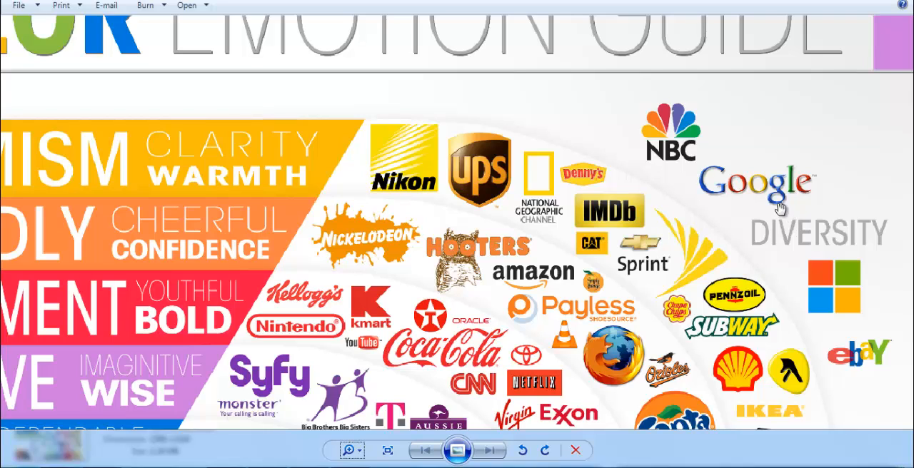
pyautogui.moveTo(726, 180)
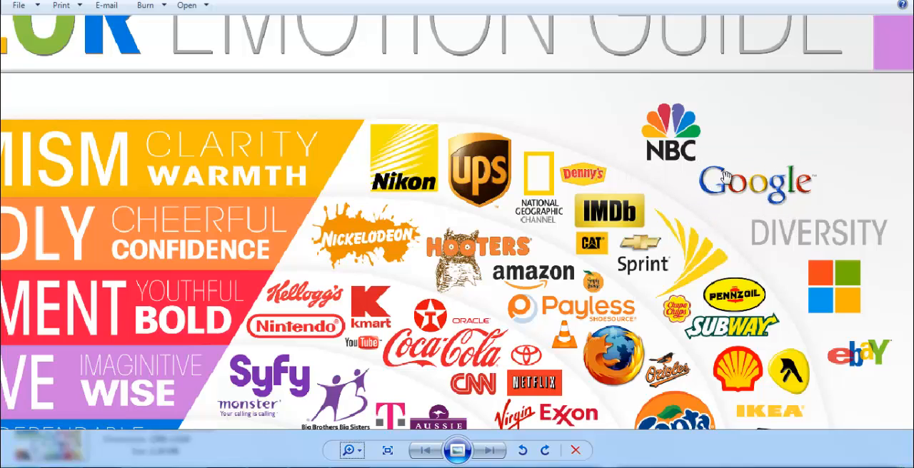
pyautogui.moveTo(791, 221)
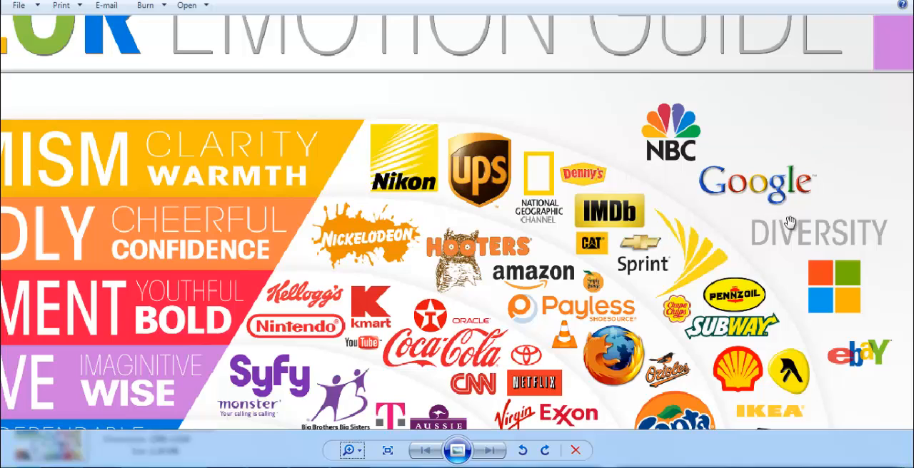
pyautogui.moveTo(806, 187)
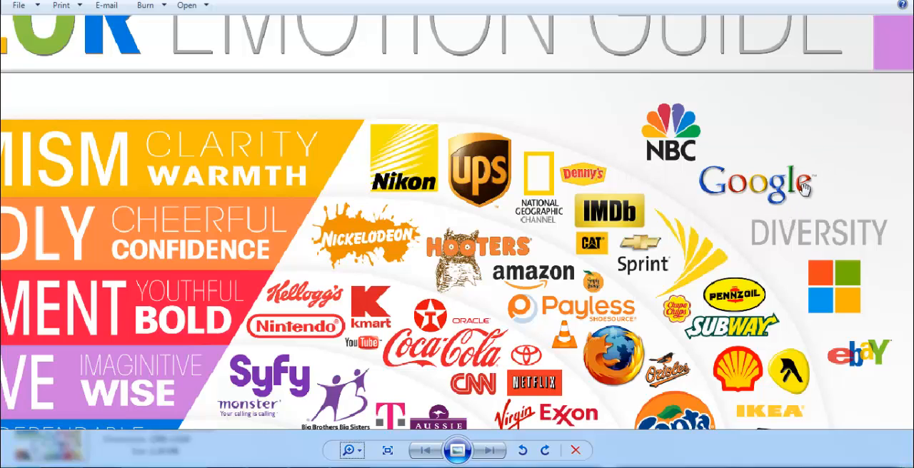
pyautogui.moveTo(782, 195)
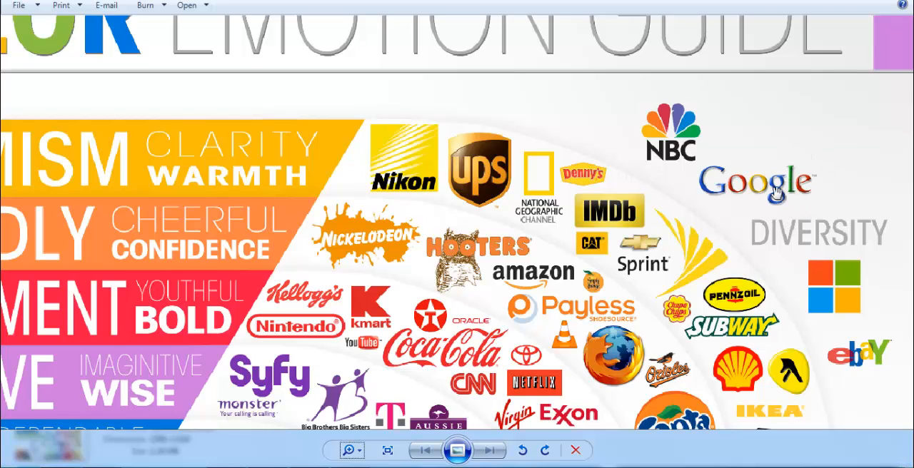
pyautogui.moveTo(761, 205)
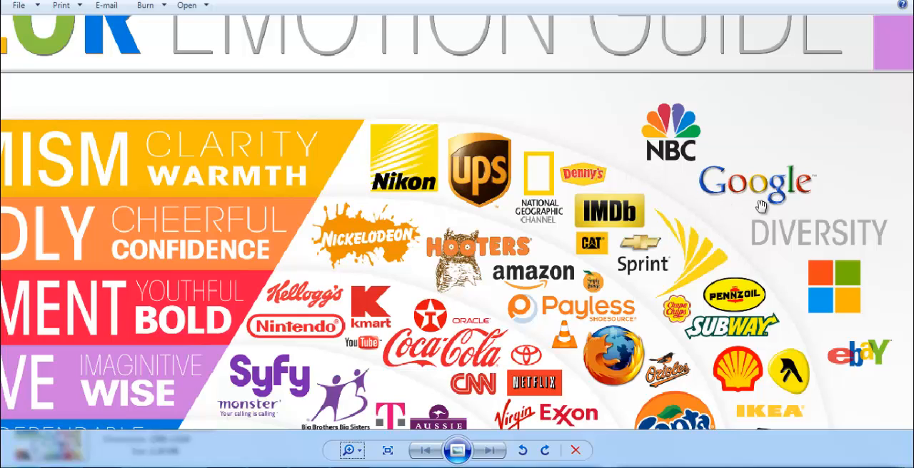
pyautogui.moveTo(748, 208)
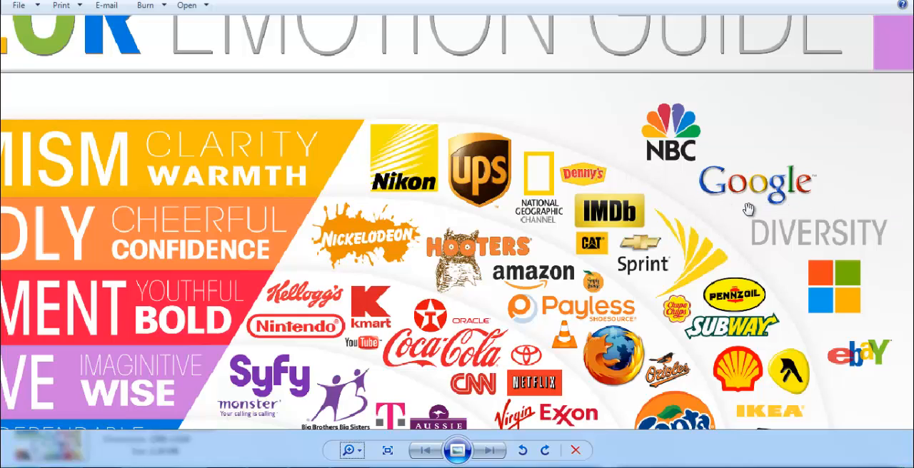
pyautogui.moveTo(771, 219)
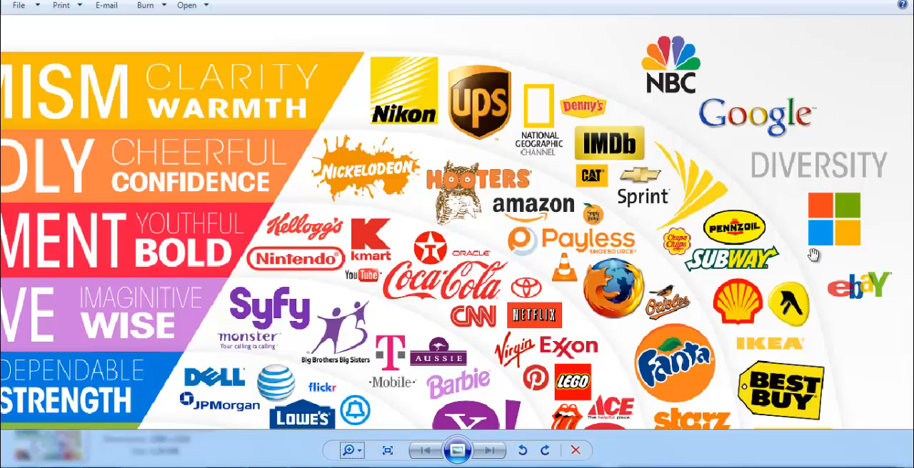
pyautogui.moveTo(856, 249)
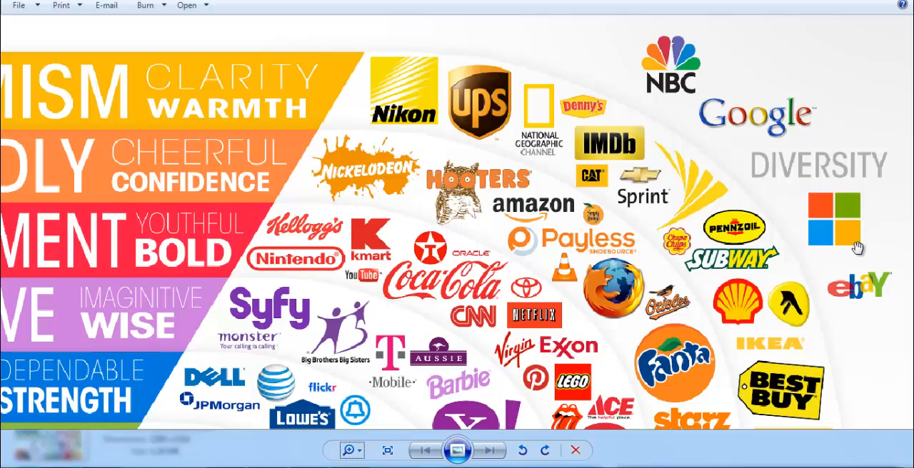
pyautogui.moveTo(851, 206)
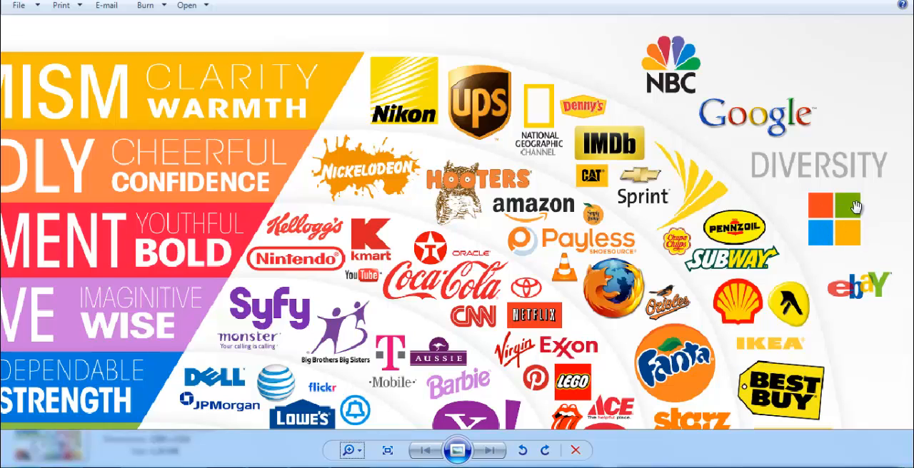
pyautogui.moveTo(819, 200)
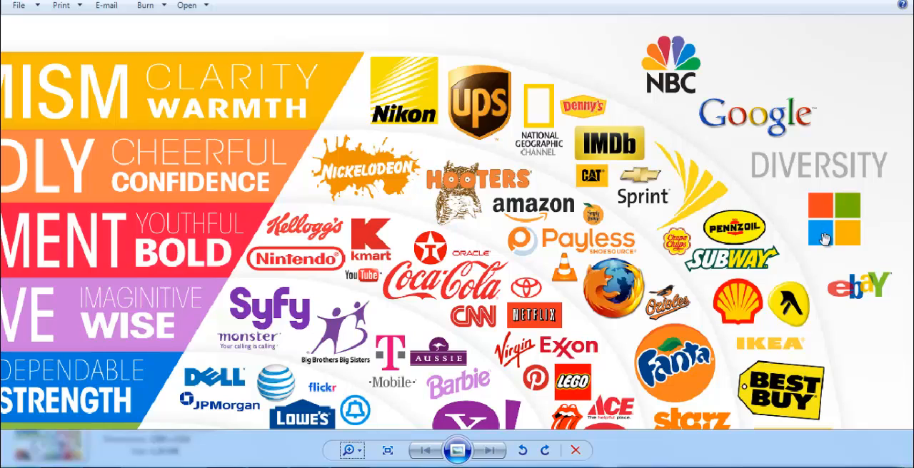
pyautogui.moveTo(816, 205)
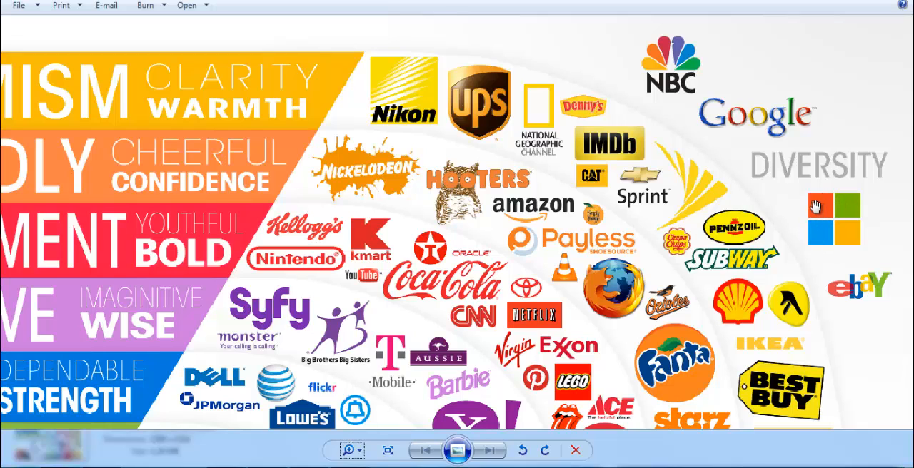
pyautogui.moveTo(827, 214)
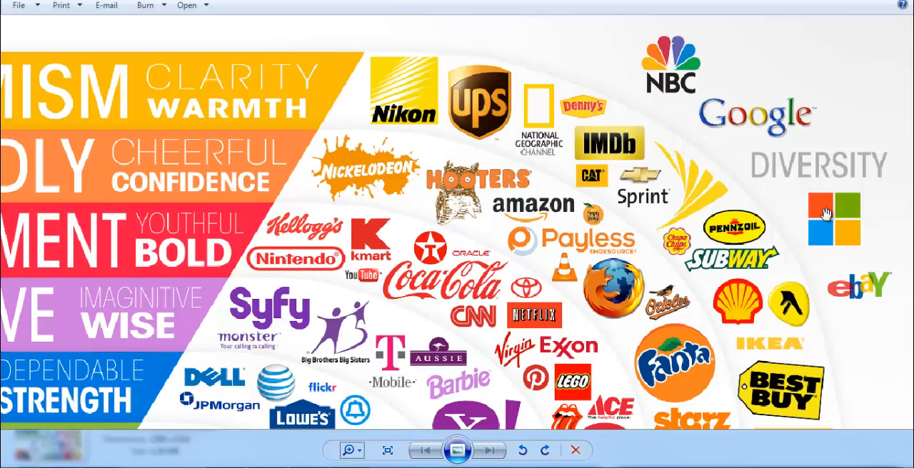
# Scroll the thumbnail pane down and select slide 23, The Meaning of Color-Red
pyautogui.scroll(-3)
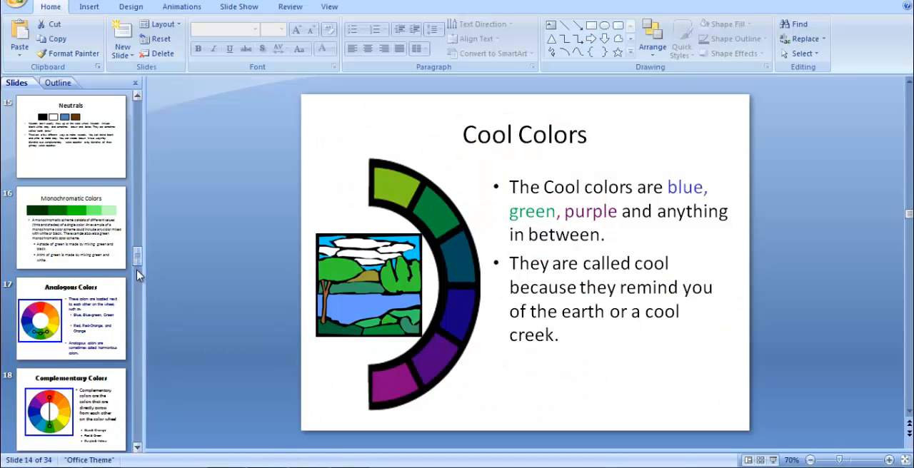
pyautogui.scroll(-3)
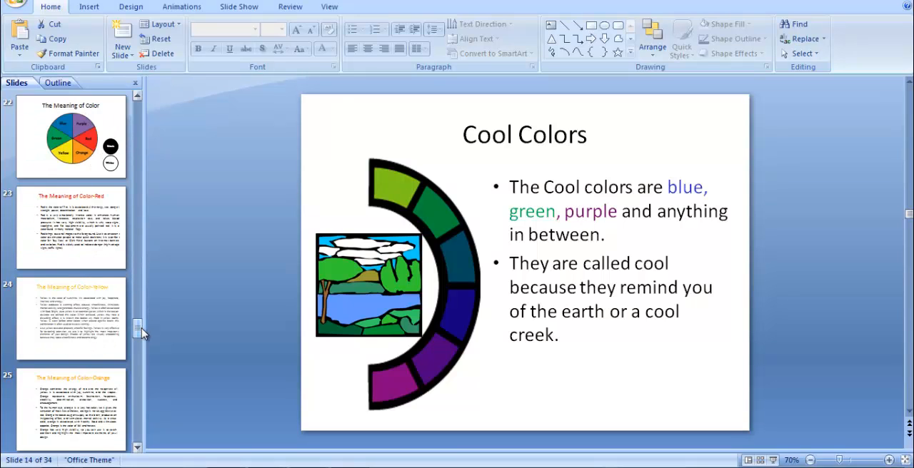
pyautogui.click(71, 228)
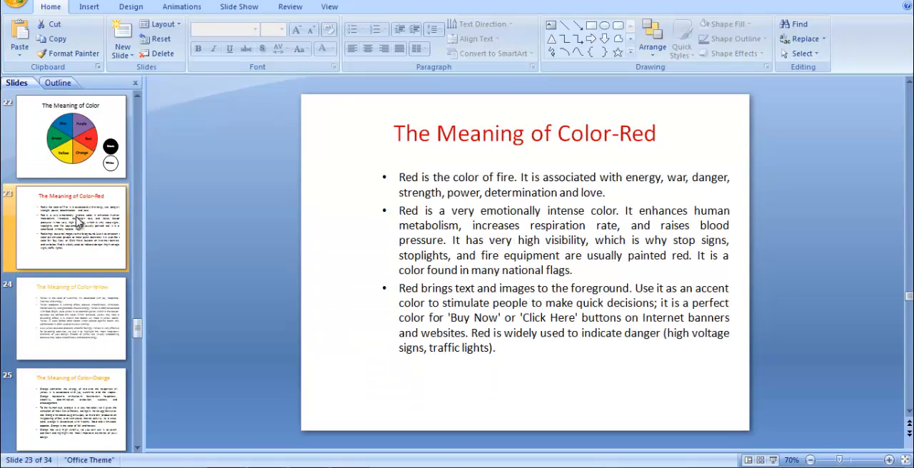
# Present the red slide before returning to the brand logo infographic
pyautogui.click(72, 420)
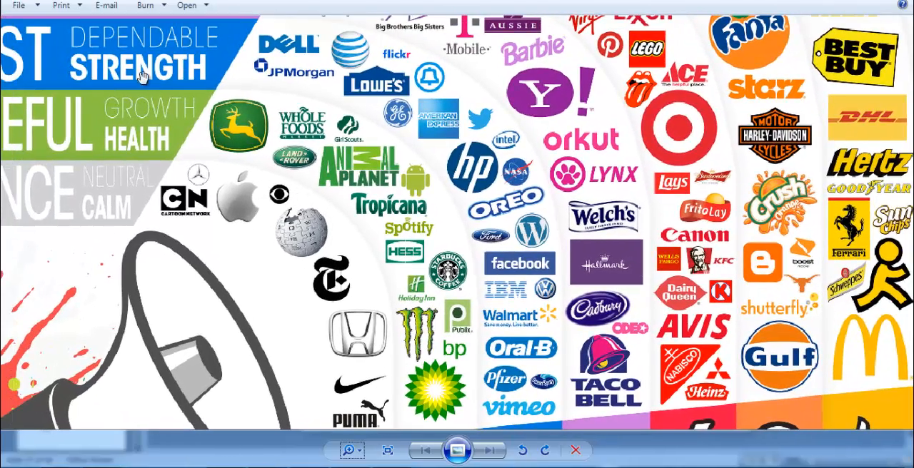
pyautogui.moveTo(469, 203)
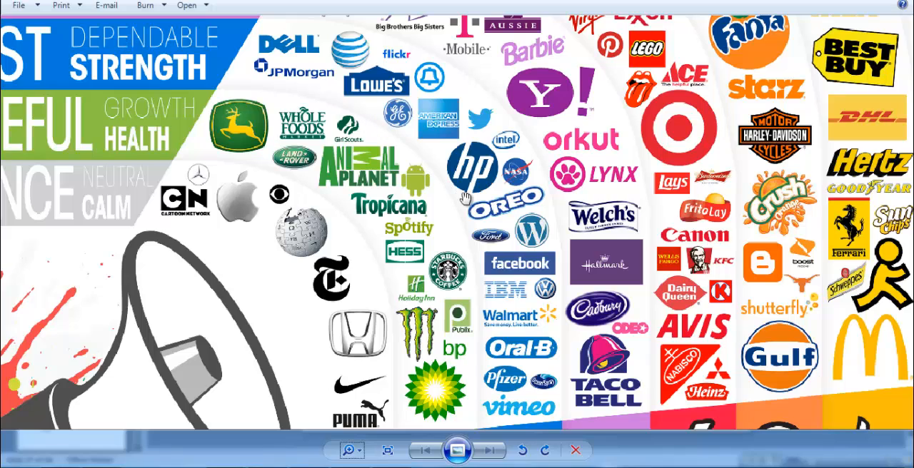
pyautogui.moveTo(534, 400)
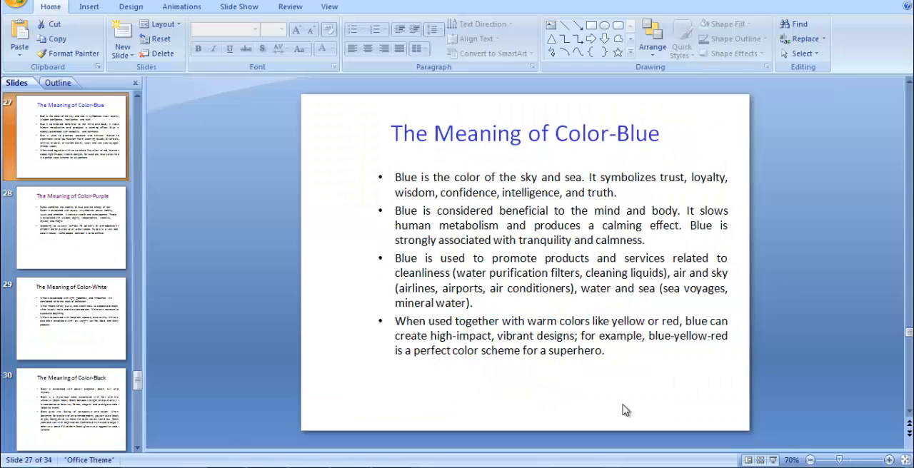
pyautogui.click(71, 227)
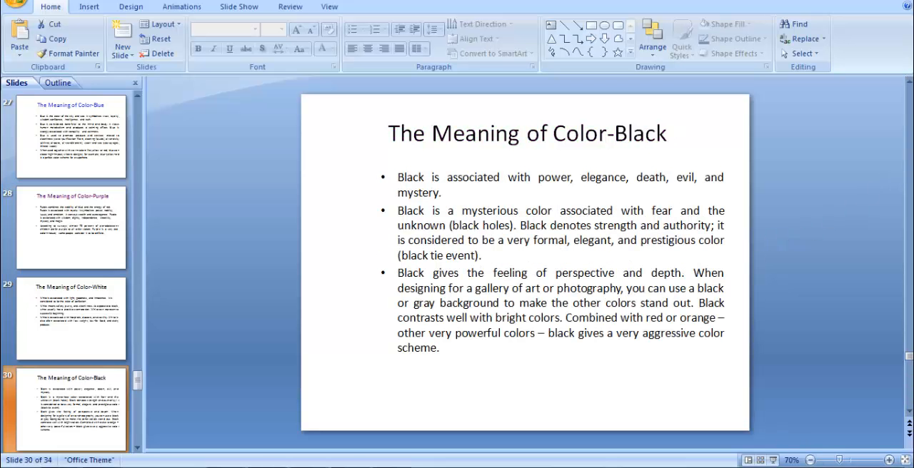
pyautogui.moveTo(341, 447)
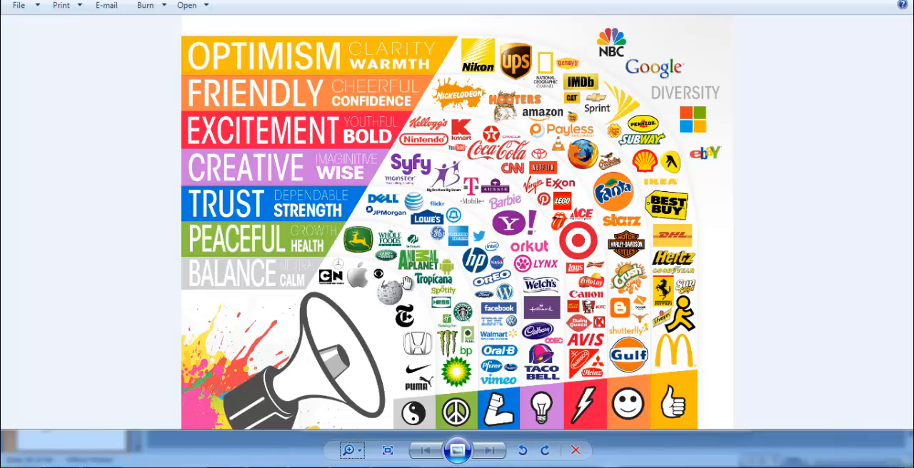
pyautogui.moveTo(200, 437)
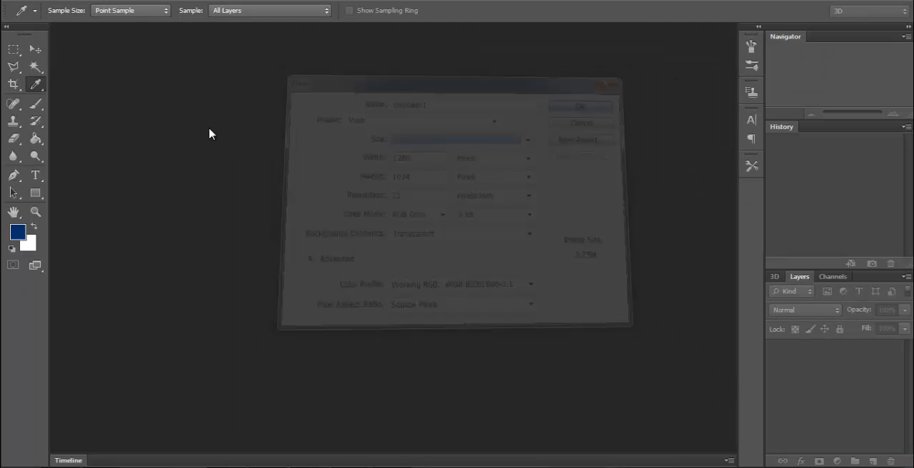
# Create the new document and fill its canvas with dark blue
pyautogui.click(579, 105)
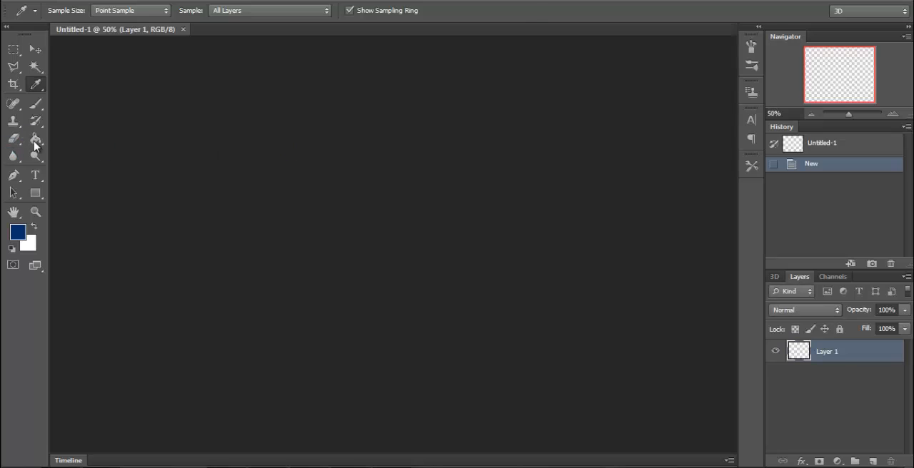
pyautogui.click(34, 139)
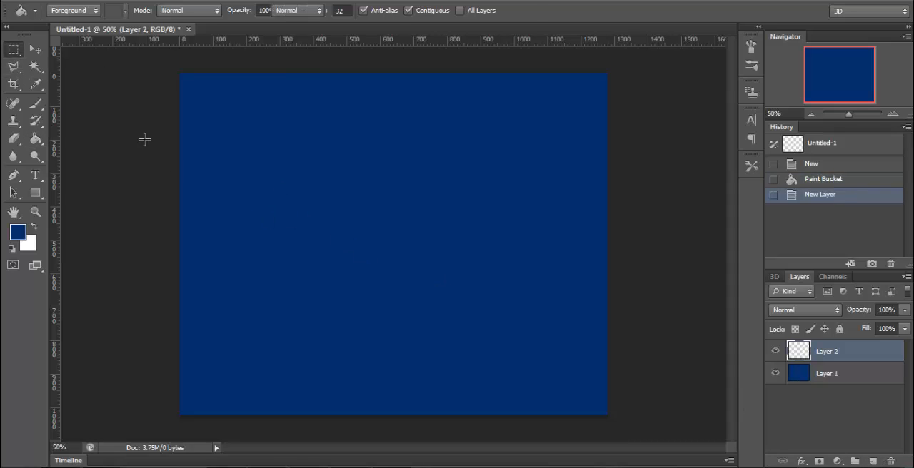
# Mark a centred rectangular selection and bring up the foreground colour chooser for filling it
pyautogui.moveTo(285, 148); pyautogui.dragTo(476, 293)
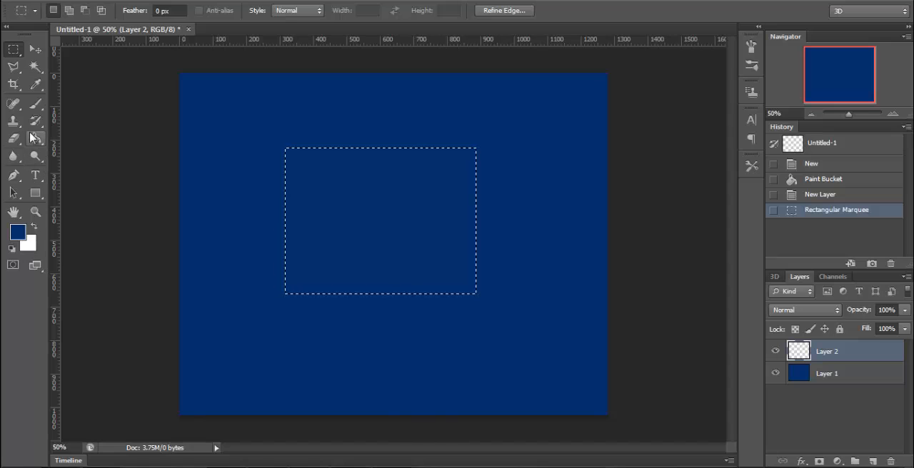
pyautogui.click(34, 137)
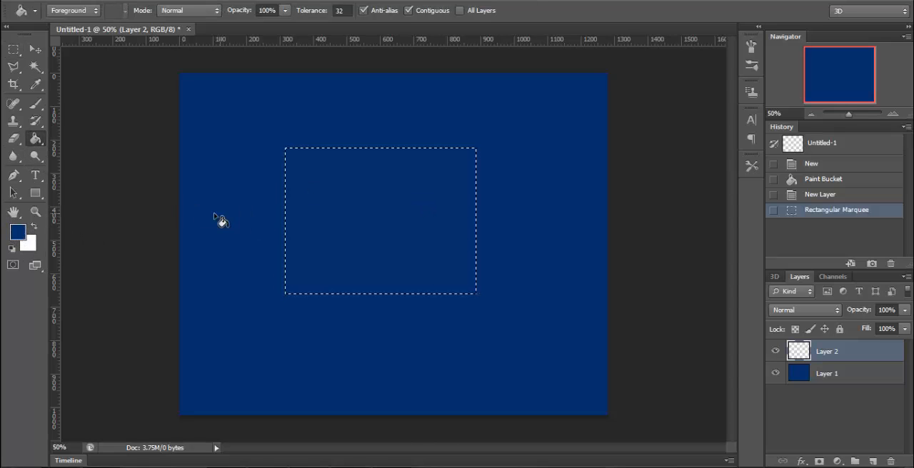
pyautogui.click(18, 232)
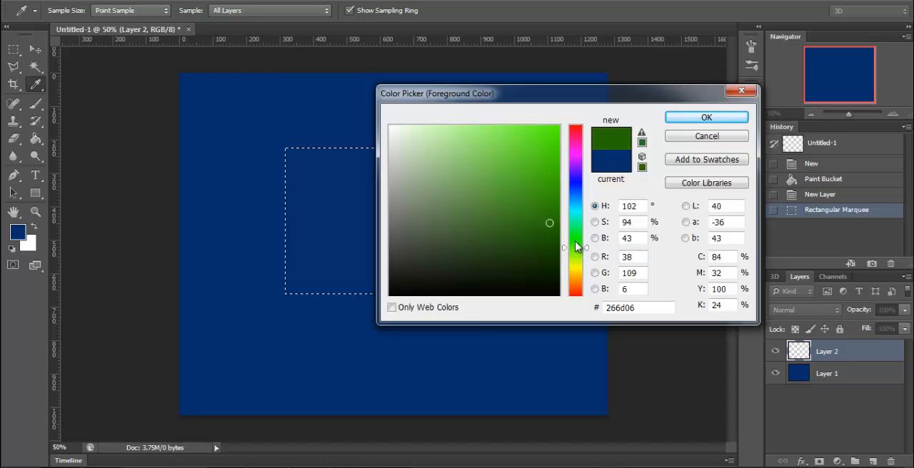
# Choose a light teal foreground colour for the rectangle
pyautogui.click(526, 156)
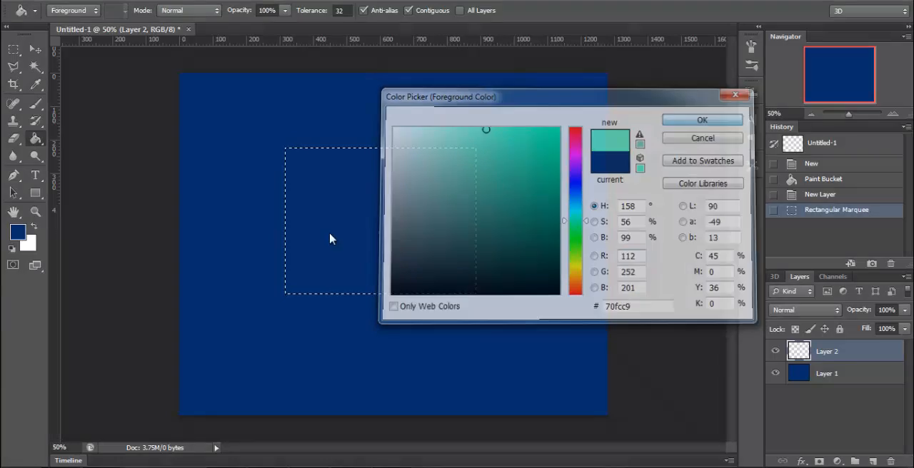
pyautogui.click(703, 119)
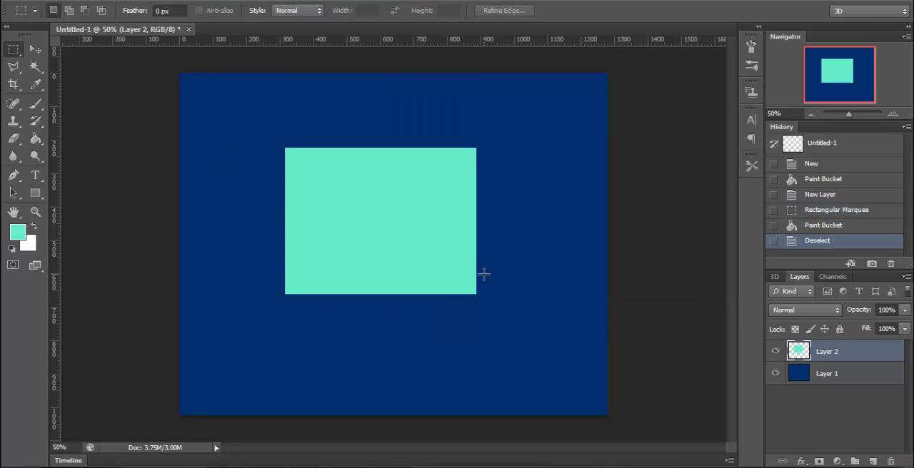
pyautogui.moveTo(567, 285)
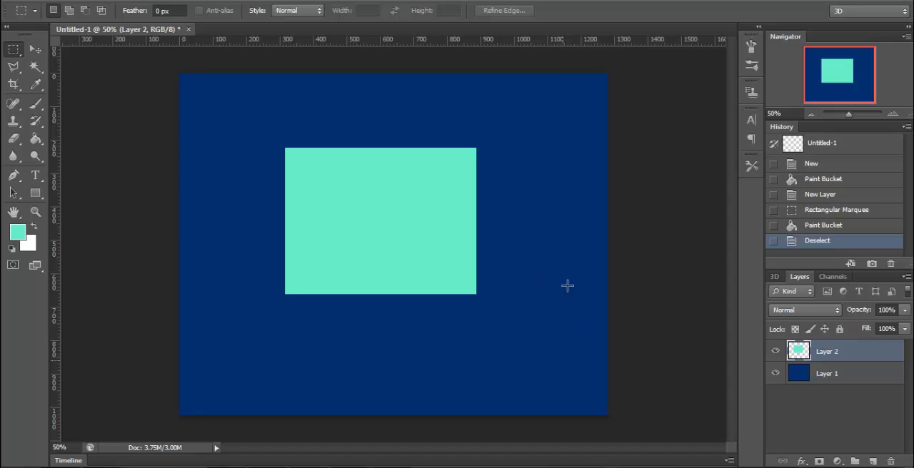
pyautogui.moveTo(420, 245)
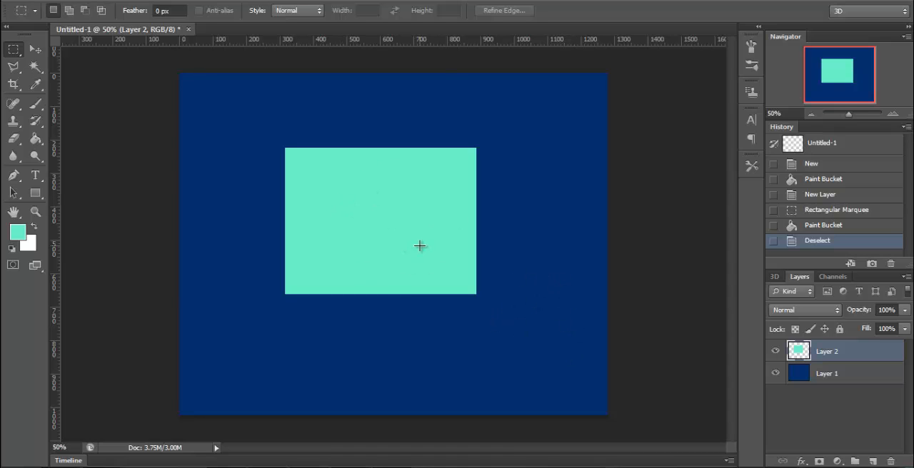
pyautogui.moveTo(514, 345)
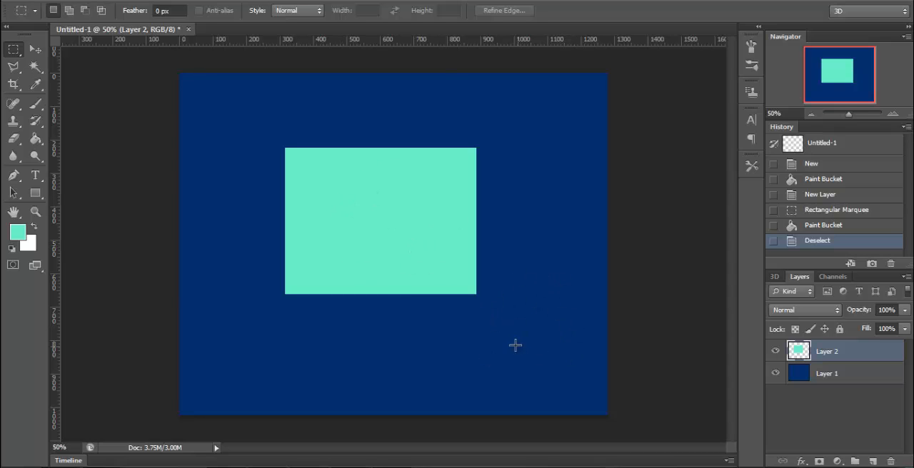
pyautogui.moveTo(374, 285)
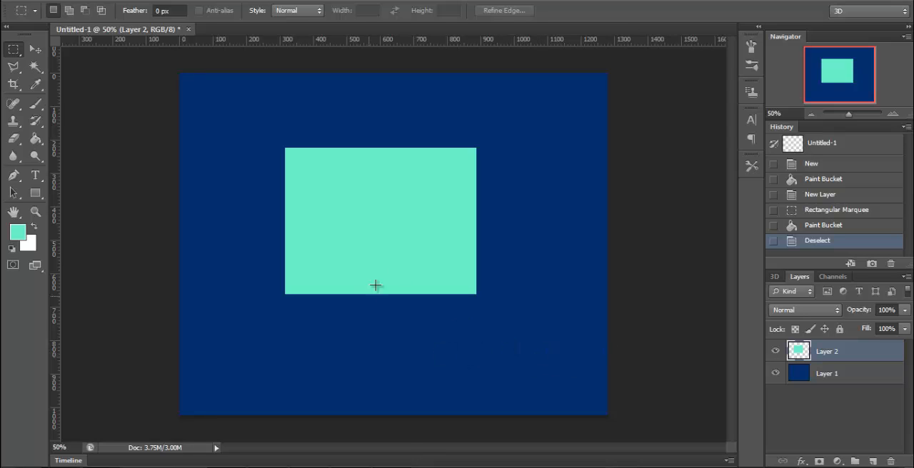
pyautogui.moveTo(394, 247)
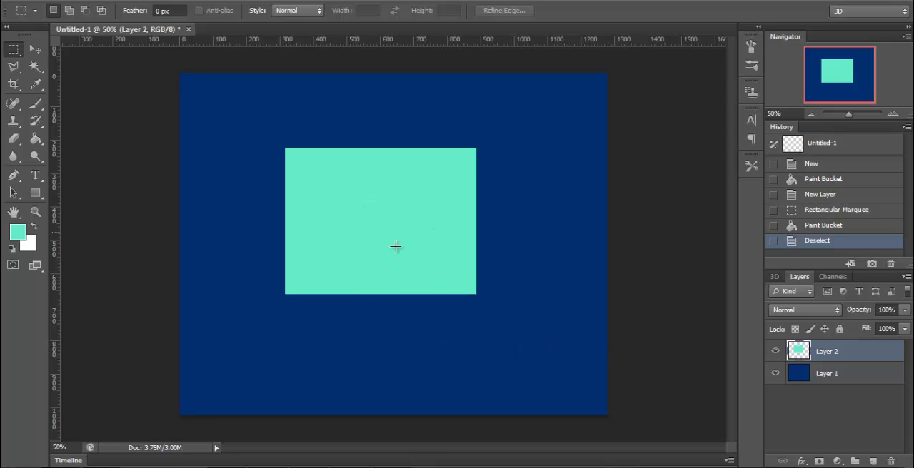
pyautogui.moveTo(431, 253)
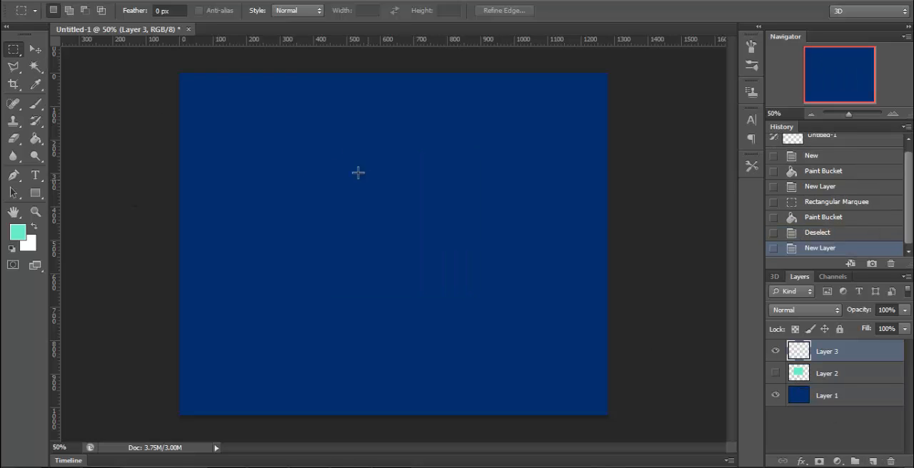
# Select a centred rectangle and set the painting colour to yellow (#d1c000) instead of green
pyautogui.moveTo(294, 140); pyautogui.dragTo(500, 317)
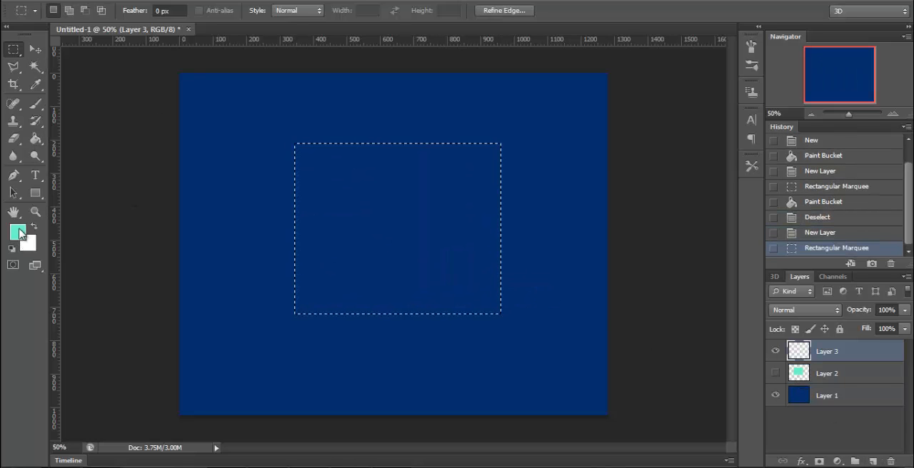
pyautogui.click(17, 231)
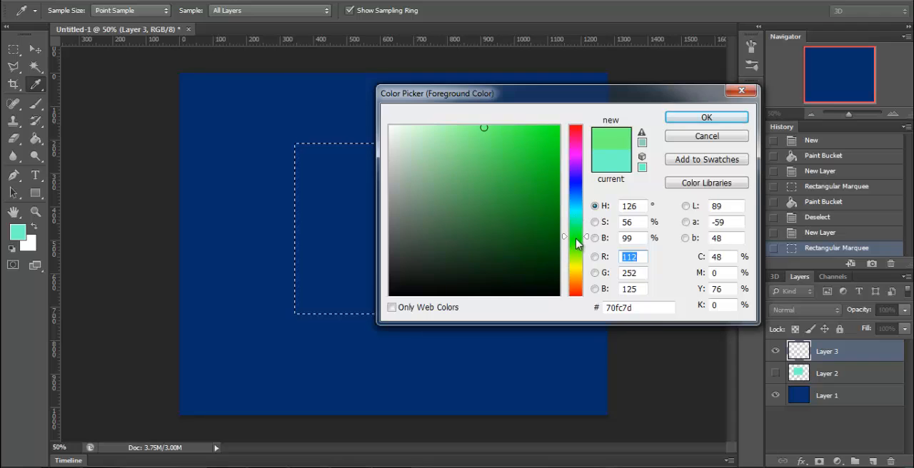
pyautogui.click(540, 152)
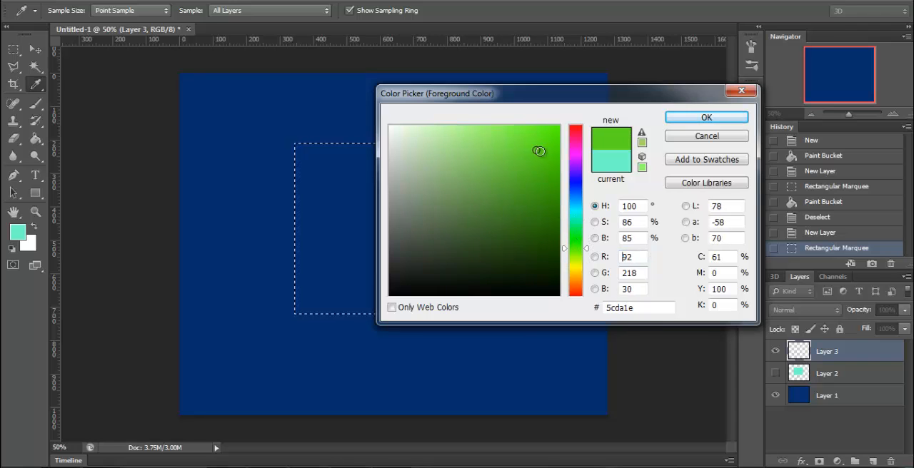
pyautogui.click(492, 191)
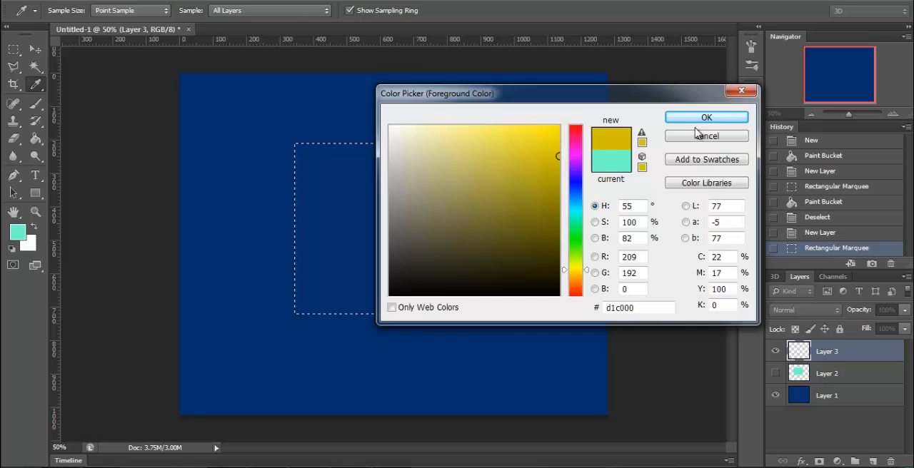
pyautogui.click(705, 117)
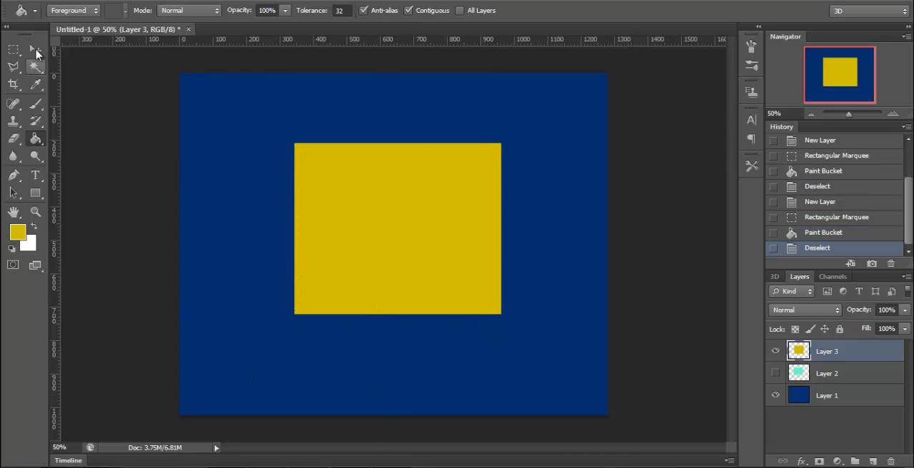
pyautogui.click(12, 48)
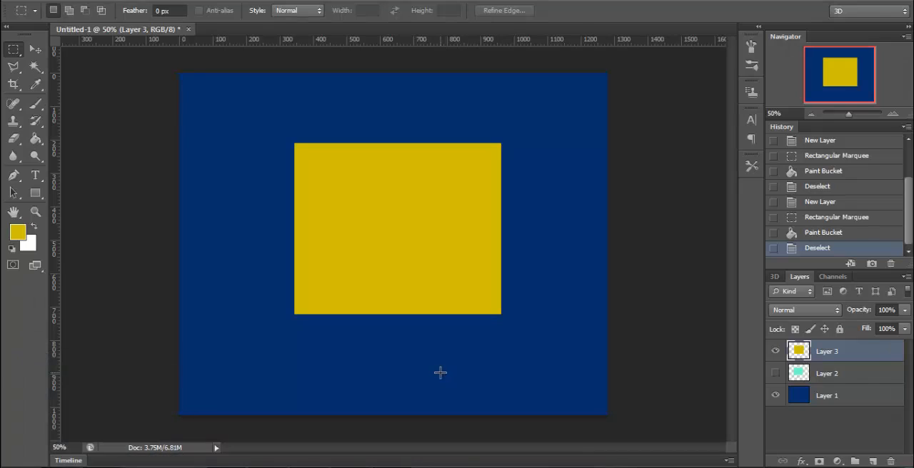
pyautogui.moveTo(442, 374)
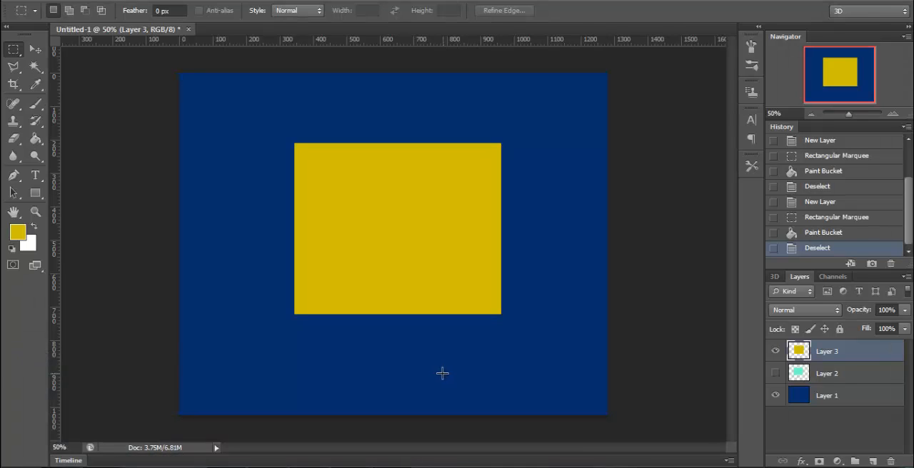
pyautogui.moveTo(420, 374)
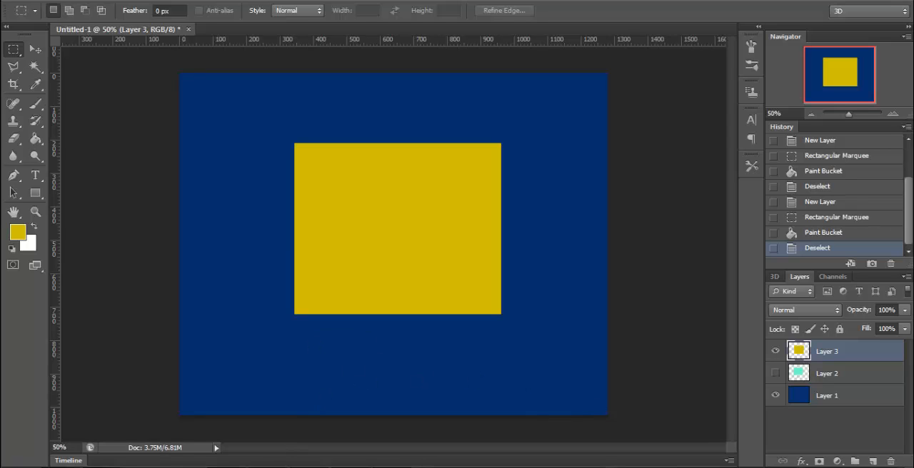
pyautogui.moveTo(351, 356)
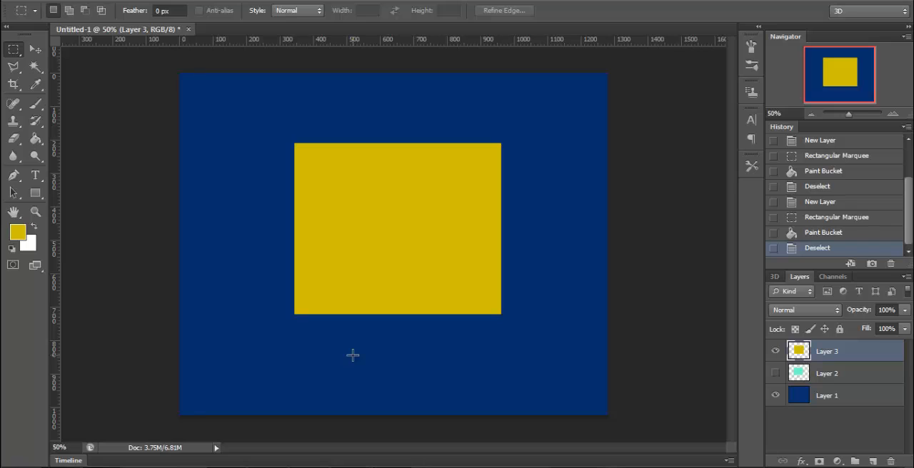
pyautogui.moveTo(383, 353)
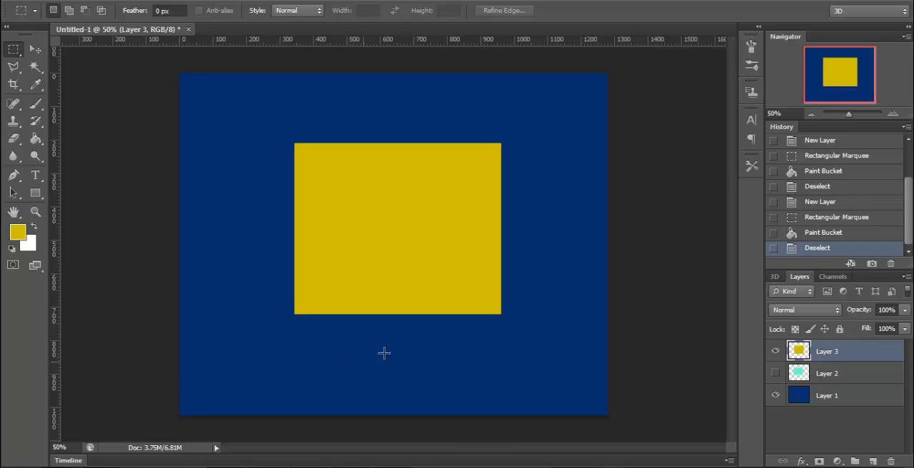
pyautogui.moveTo(414, 337)
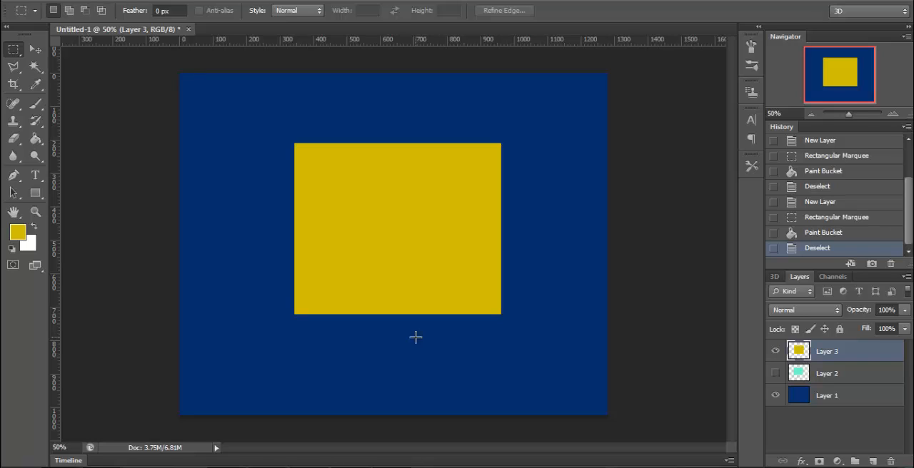
pyautogui.moveTo(115, 451)
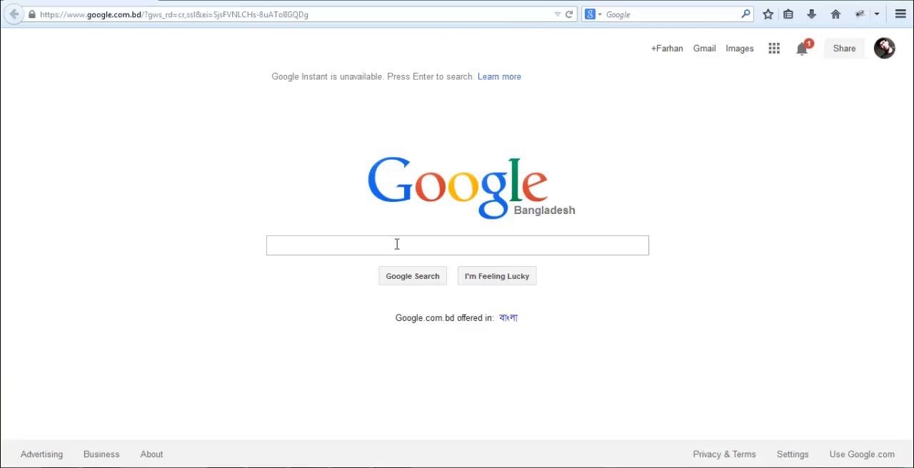
# Request Google Images from the Google page, landing on a server-not-found error
pyautogui.click(397, 246)
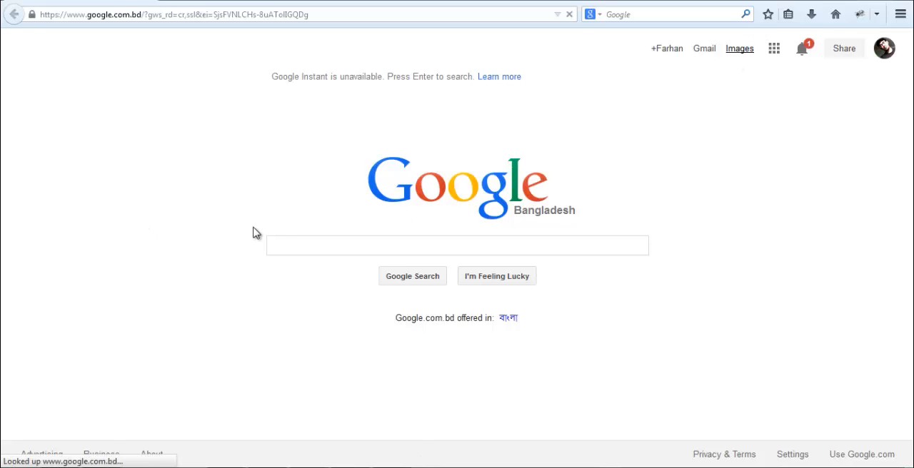
pyautogui.click(740, 49)
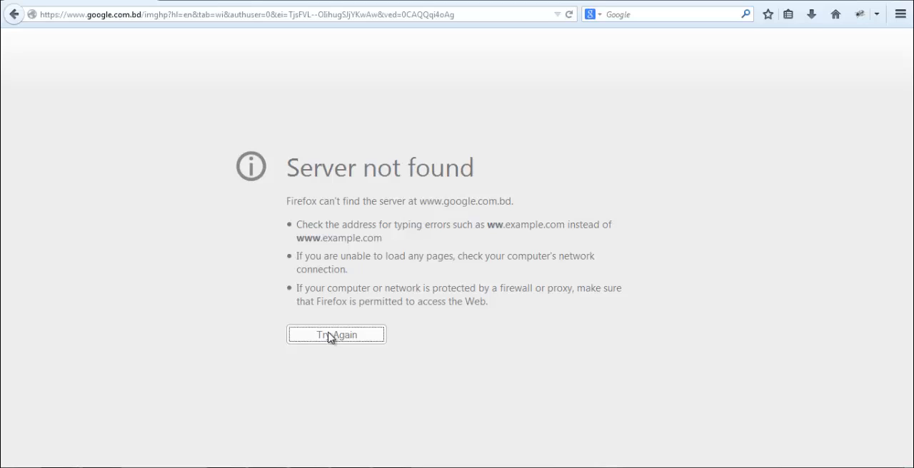
pyautogui.moveTo(477, 246)
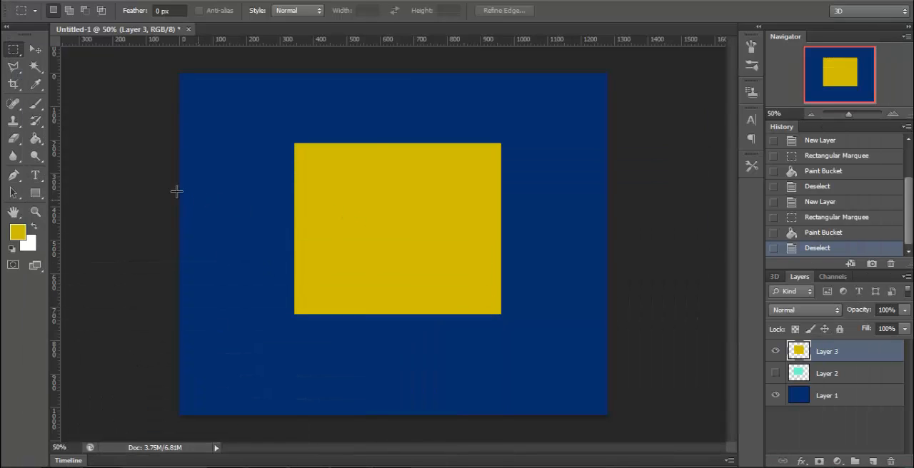
pyautogui.moveTo(337, 168)
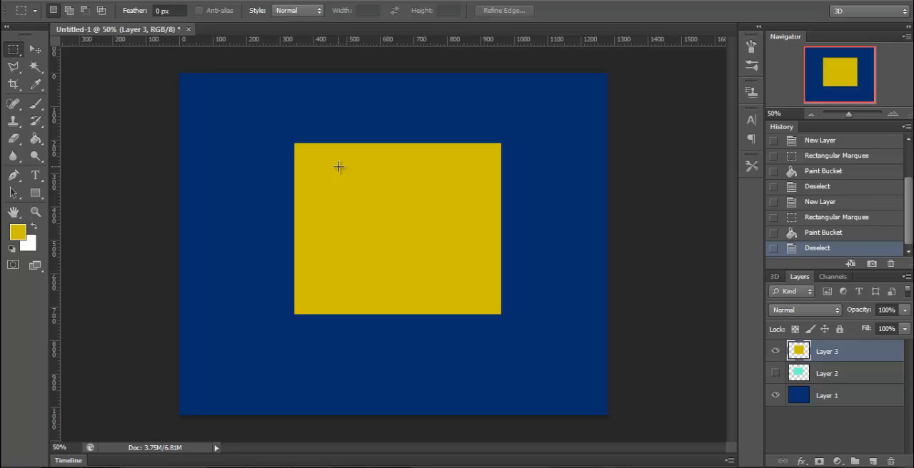
pyautogui.moveTo(391, 242)
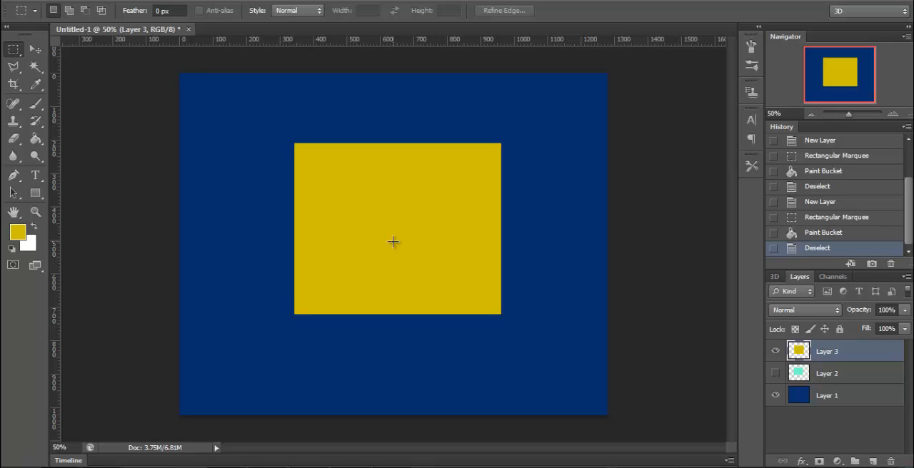
pyautogui.moveTo(488, 272)
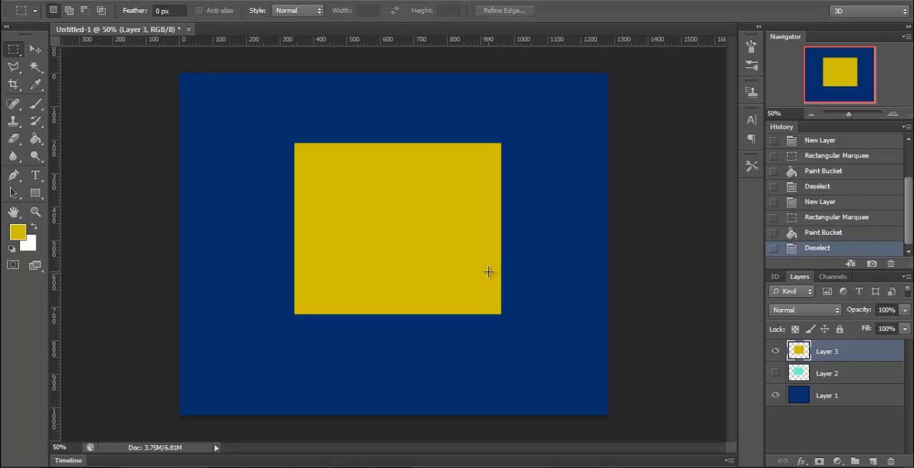
pyautogui.moveTo(470, 291)
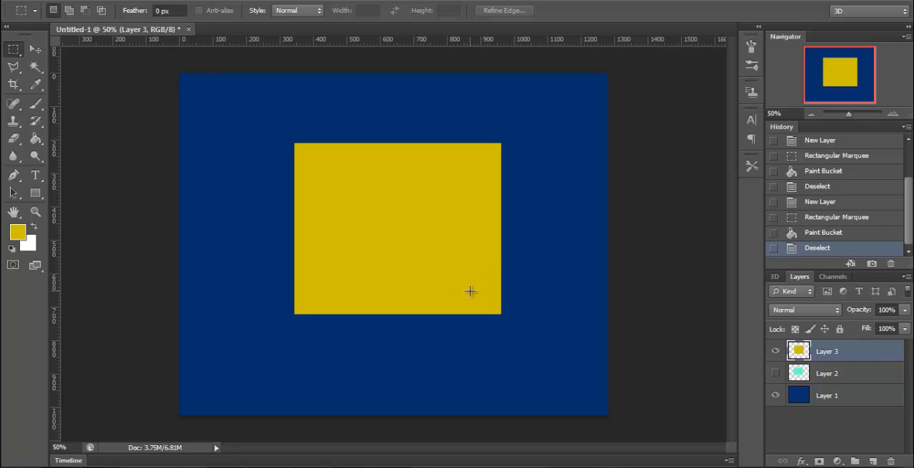
pyautogui.moveTo(460, 296)
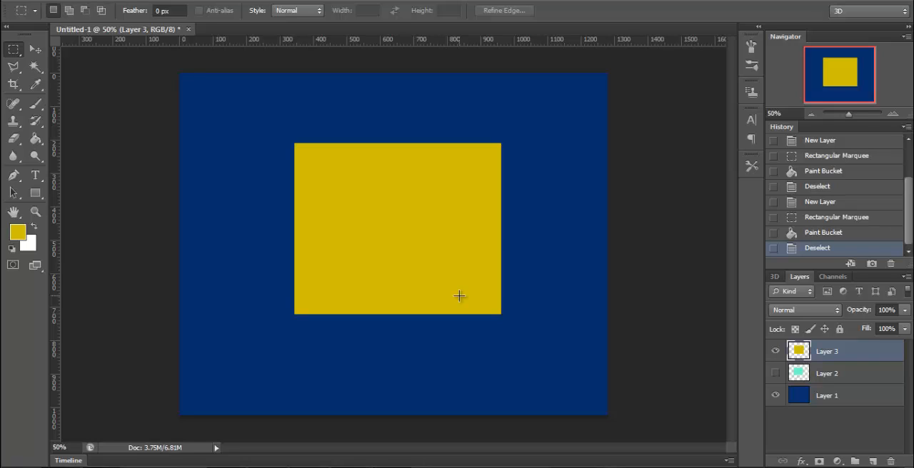
pyautogui.moveTo(23, 267)
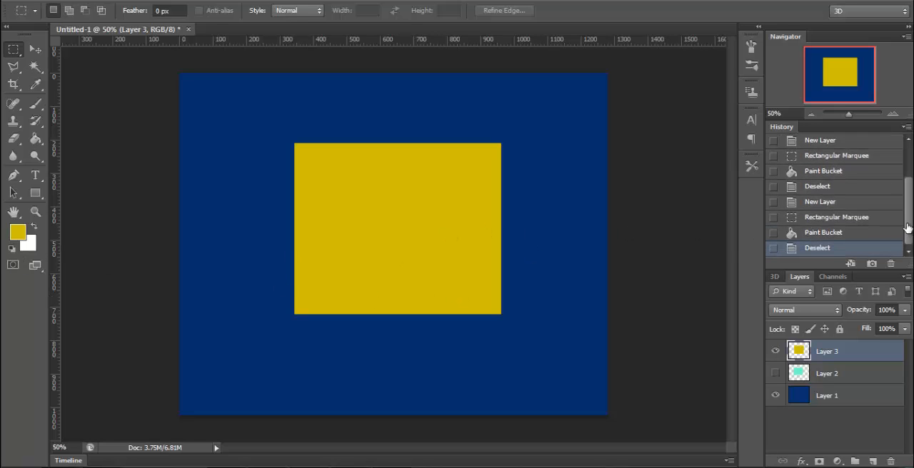
pyautogui.moveTo(100, 197)
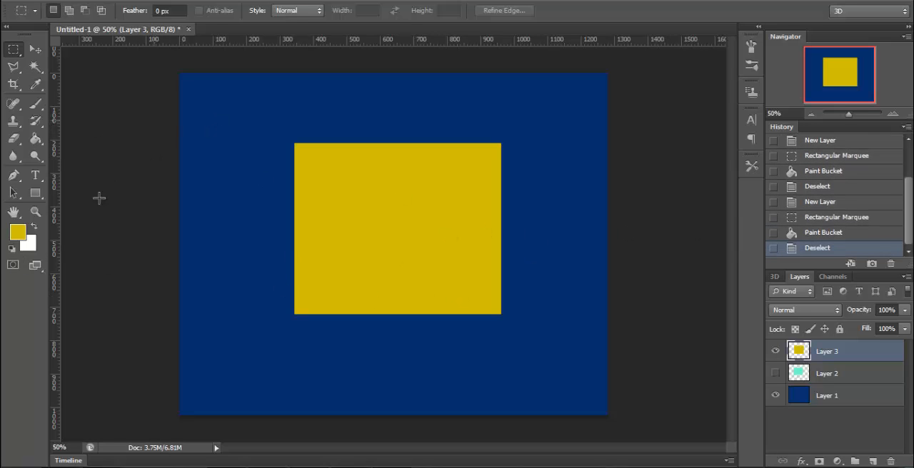